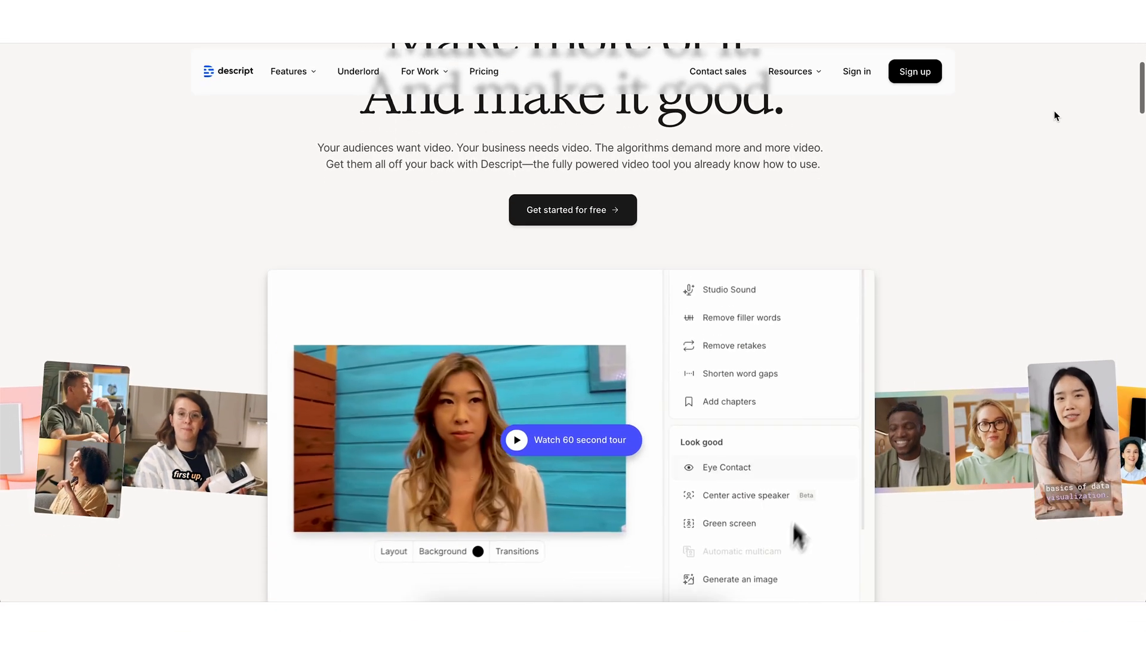
Shorten all word gaps over 1s to 0.1 seconds via Underlord's Shorten word gaps
{"action": "scroll", "scroll_direction": "down", "scroll_amount": 3}
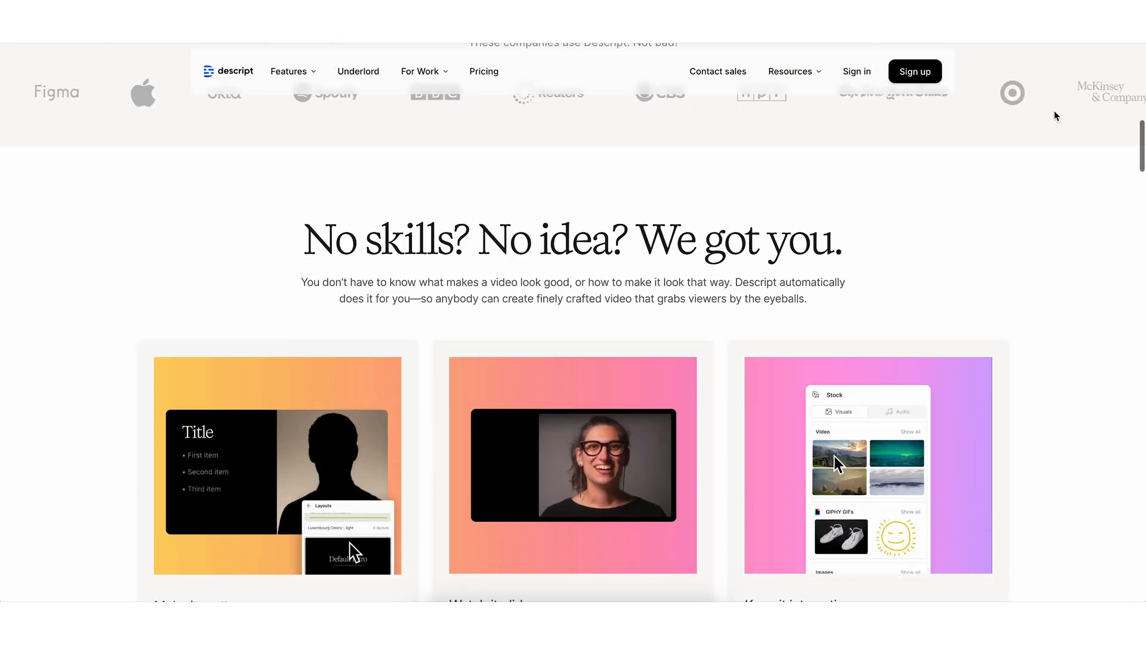
{"action": "scroll", "scroll_direction": "down", "scroll_amount": 3}
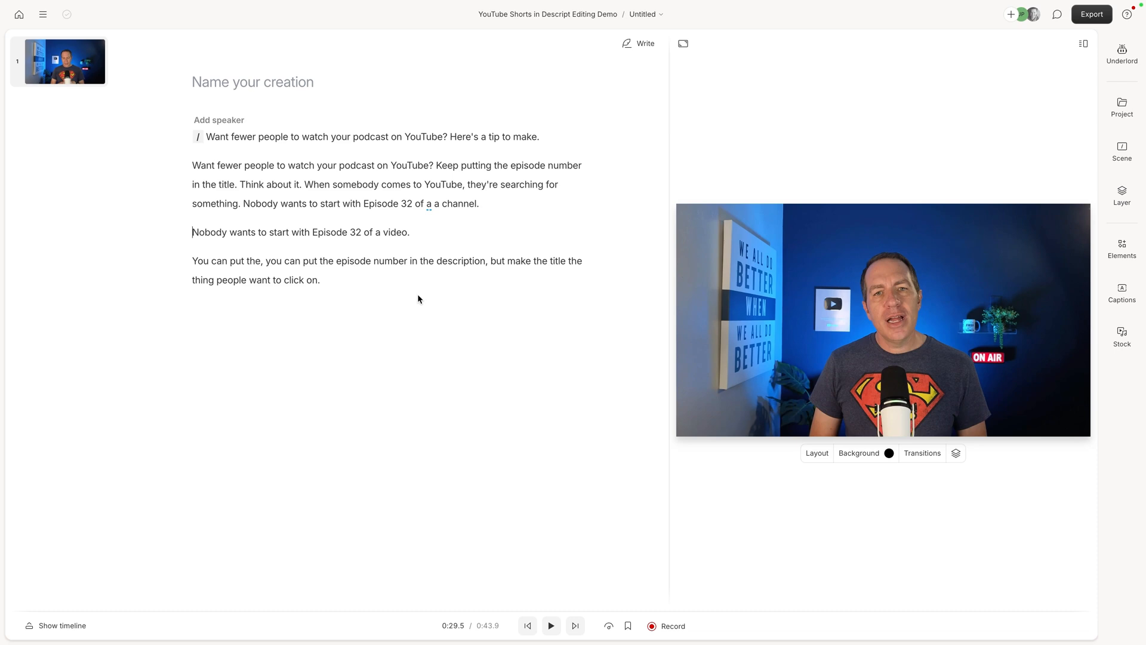
{"action": "left_click", "coordinate": [62, 625]}
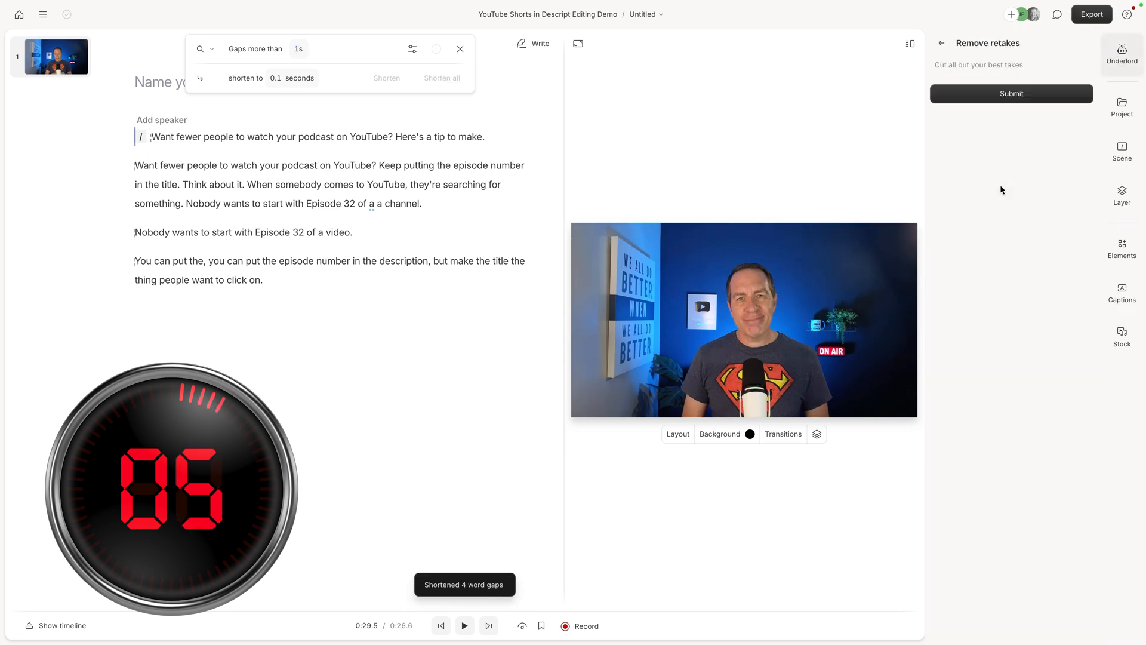
{"action": "left_click", "coordinate": [1011, 93]}
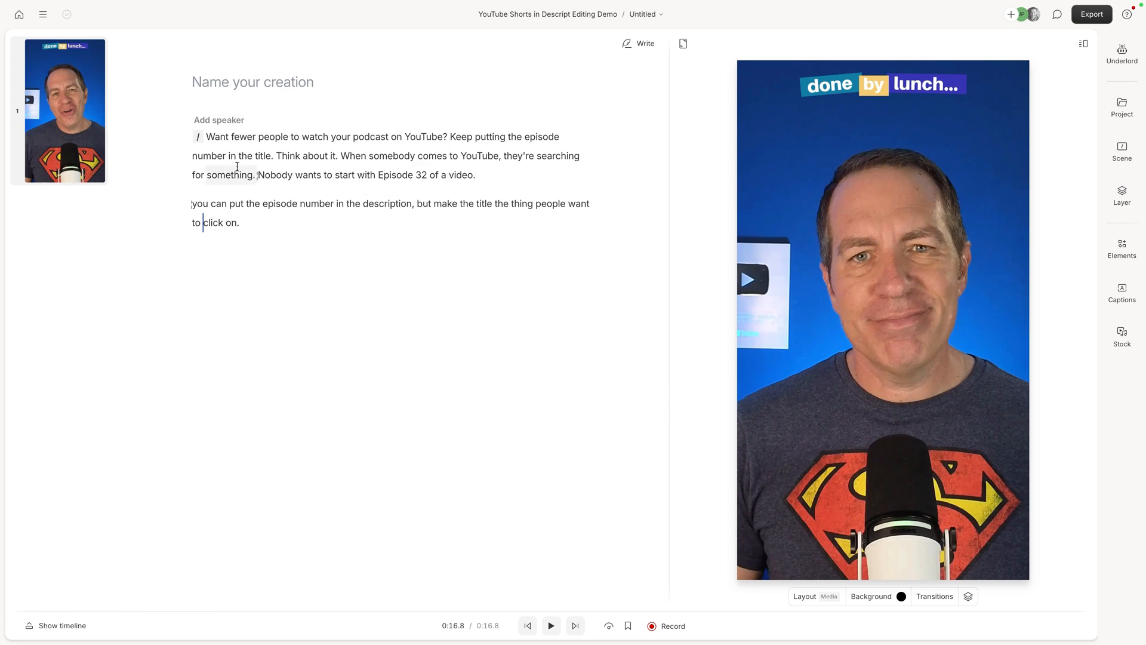
{"action": "left_click", "coordinate": [61, 624]}
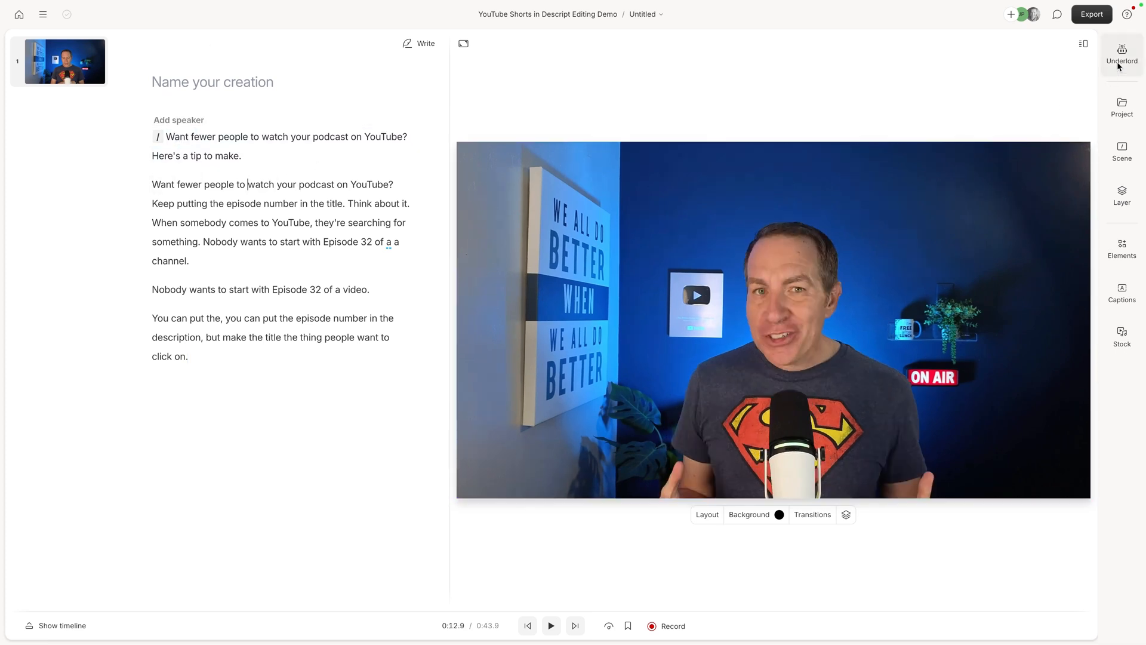
Run Shorten all with gaps over 1s reduced to 0.1 seconds
{"action": "left_click", "coordinate": [1121, 55]}
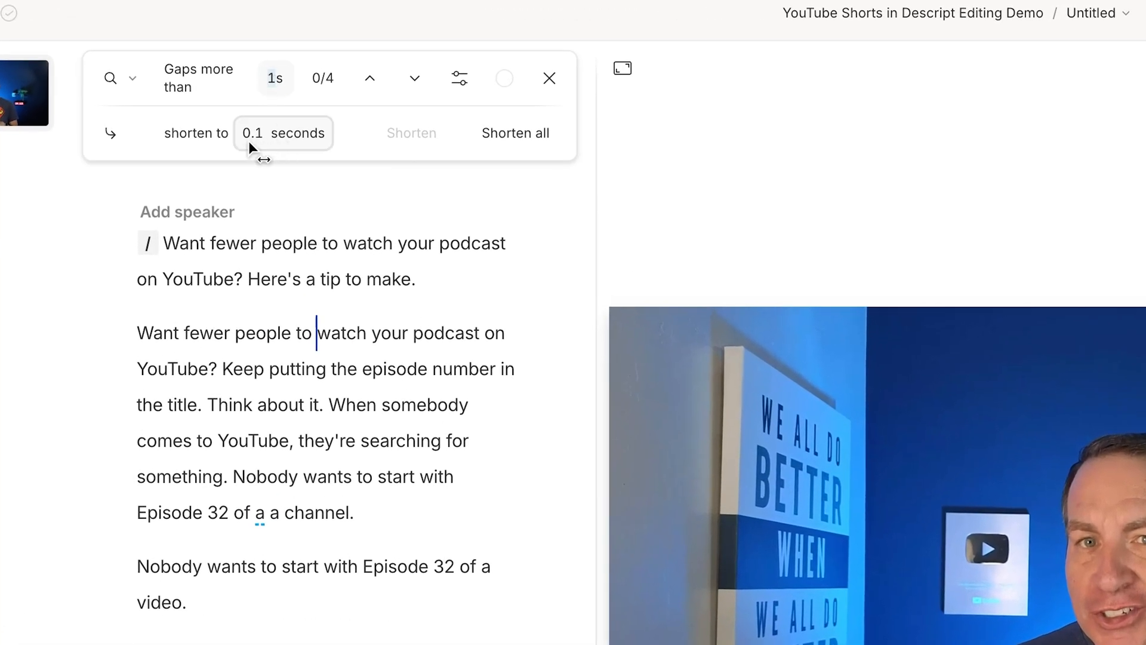
{"action": "mouse_move", "coordinate": [515, 132]}
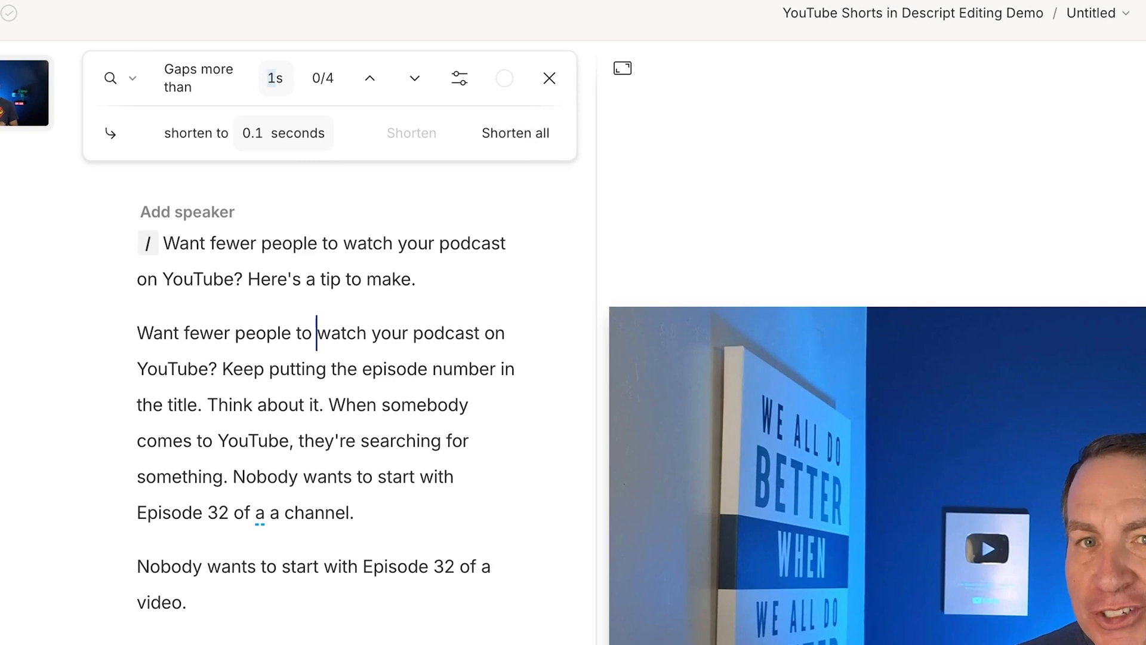
{"action": "left_click", "coordinate": [515, 132]}
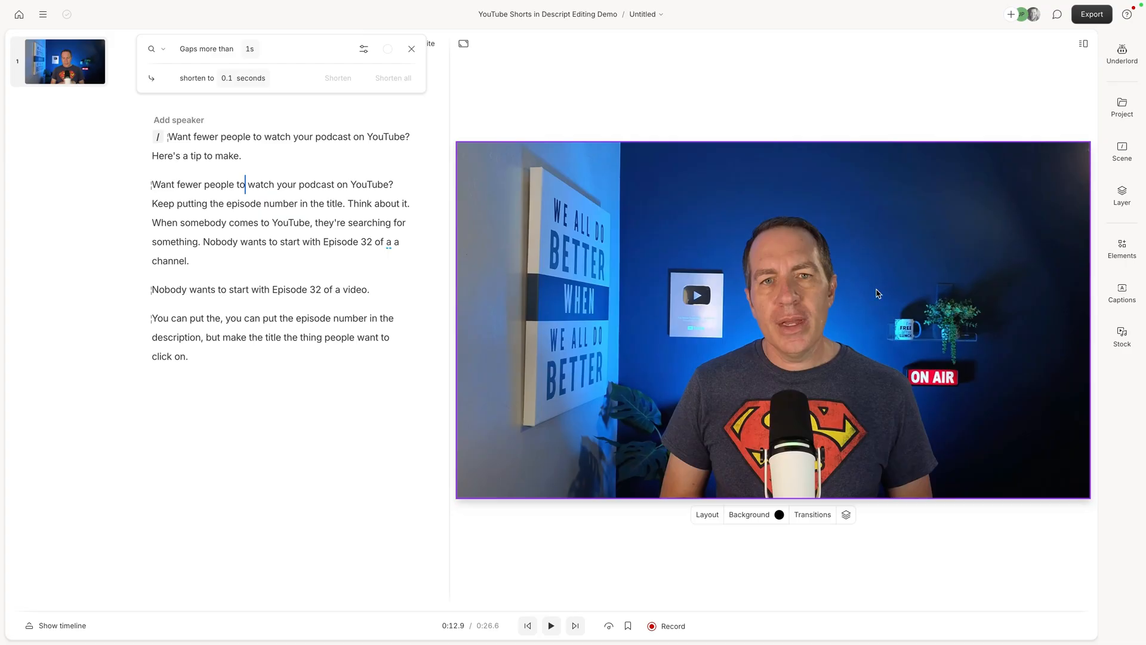
Remove retakes with Underlord and delete the ignored retake text from the script
{"action": "left_click", "coordinate": [1123, 52]}
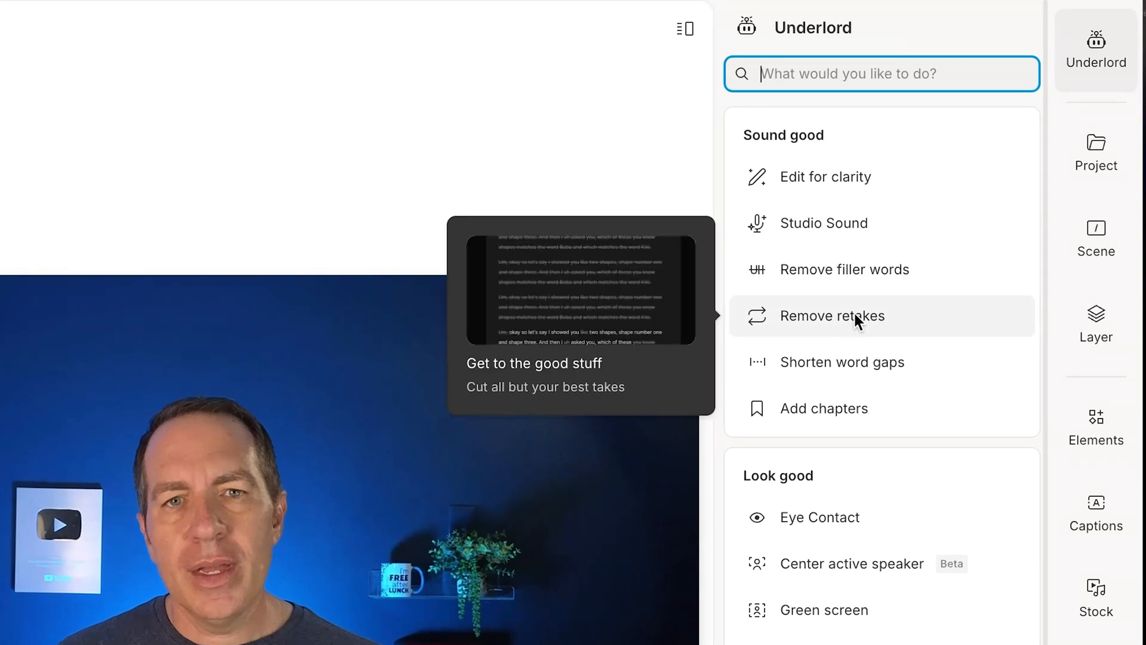
{"action": "left_click", "coordinate": [832, 315]}
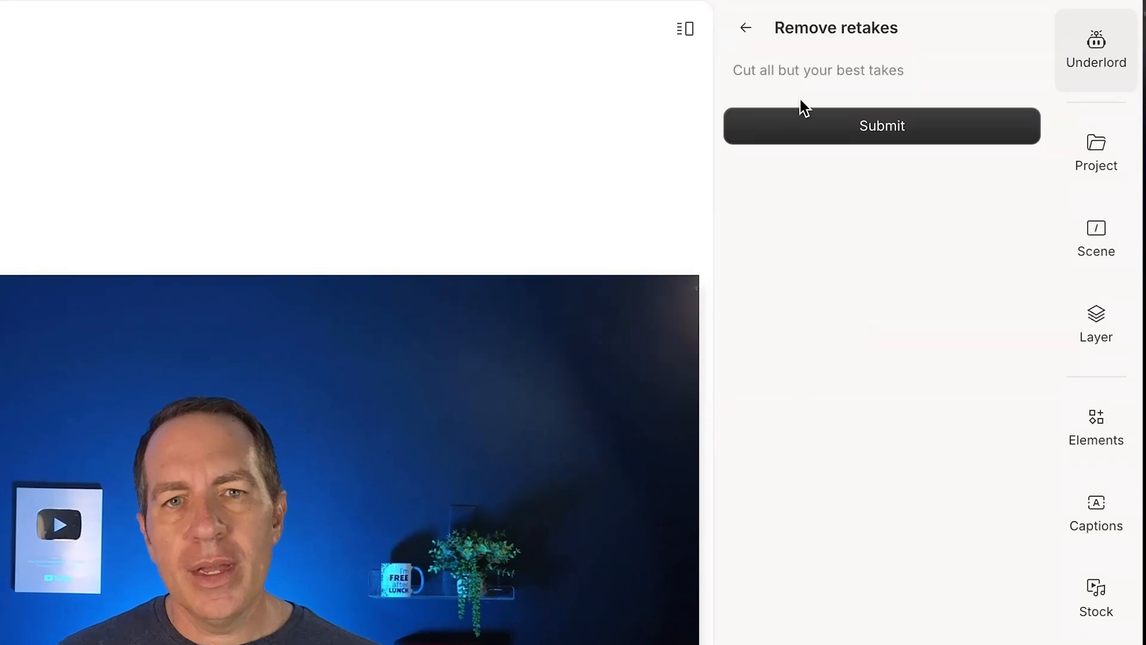
{"action": "left_click", "coordinate": [882, 126]}
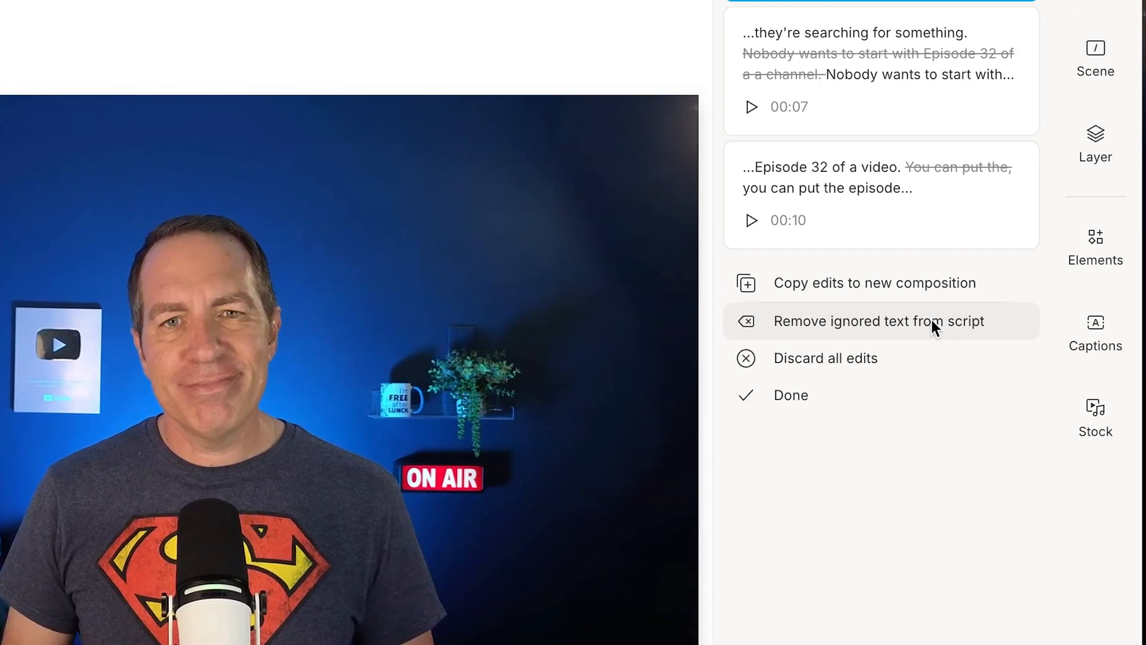
{"action": "left_click", "coordinate": [879, 321]}
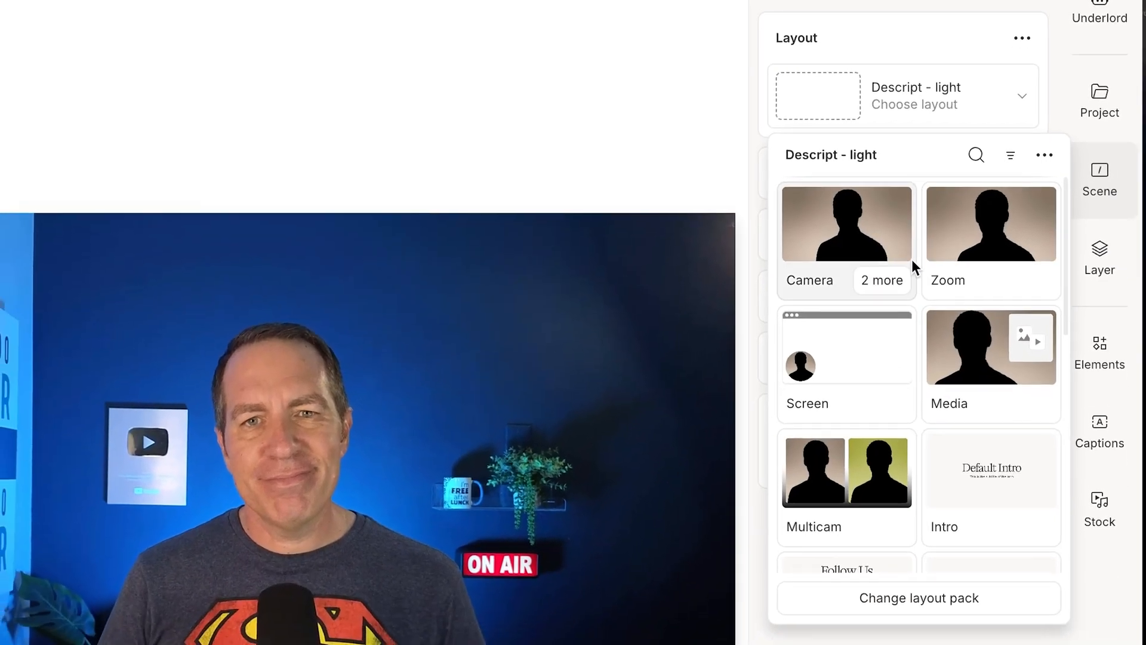
Switch the scene's layout pack to YouTube Shorts Layout
{"action": "scroll", "scroll_direction": "down", "scroll_amount": 3}
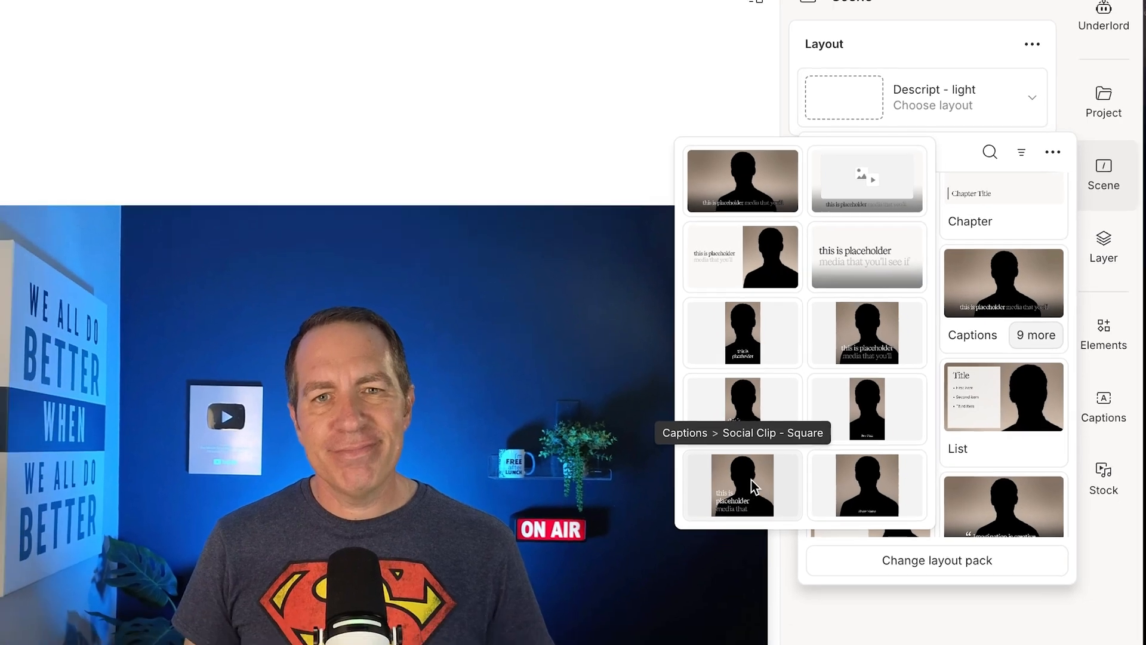
{"action": "left_click", "coordinate": [742, 485]}
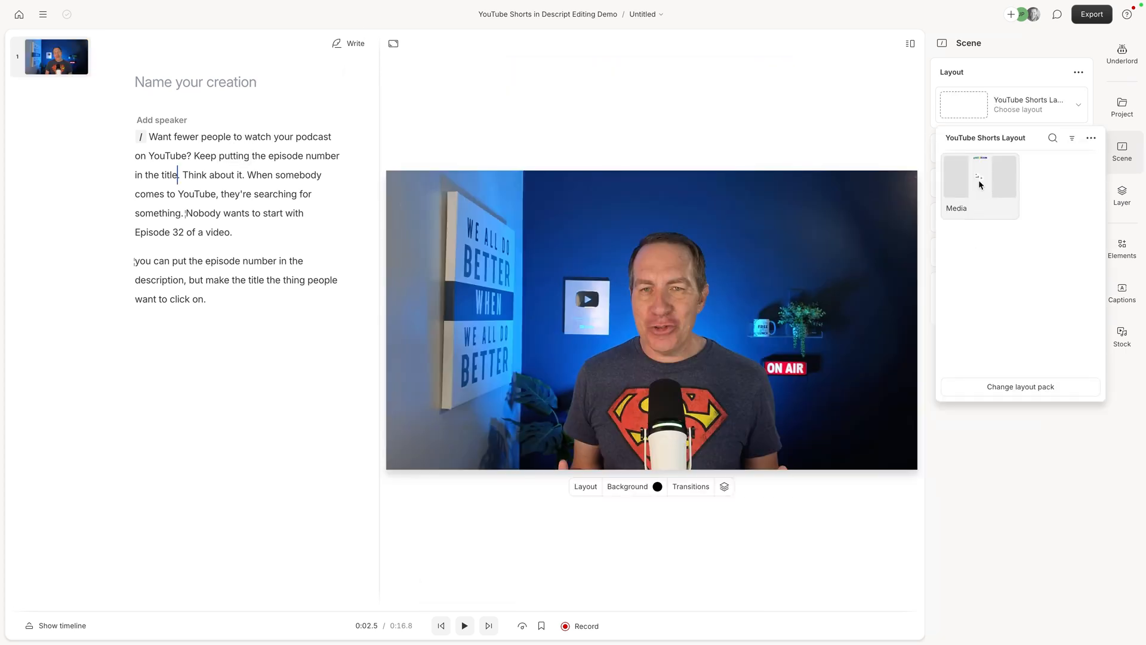
Apply the Media layout from the YouTube Shorts pack to make the scene vertical
{"action": "left_click", "coordinate": [980, 178]}
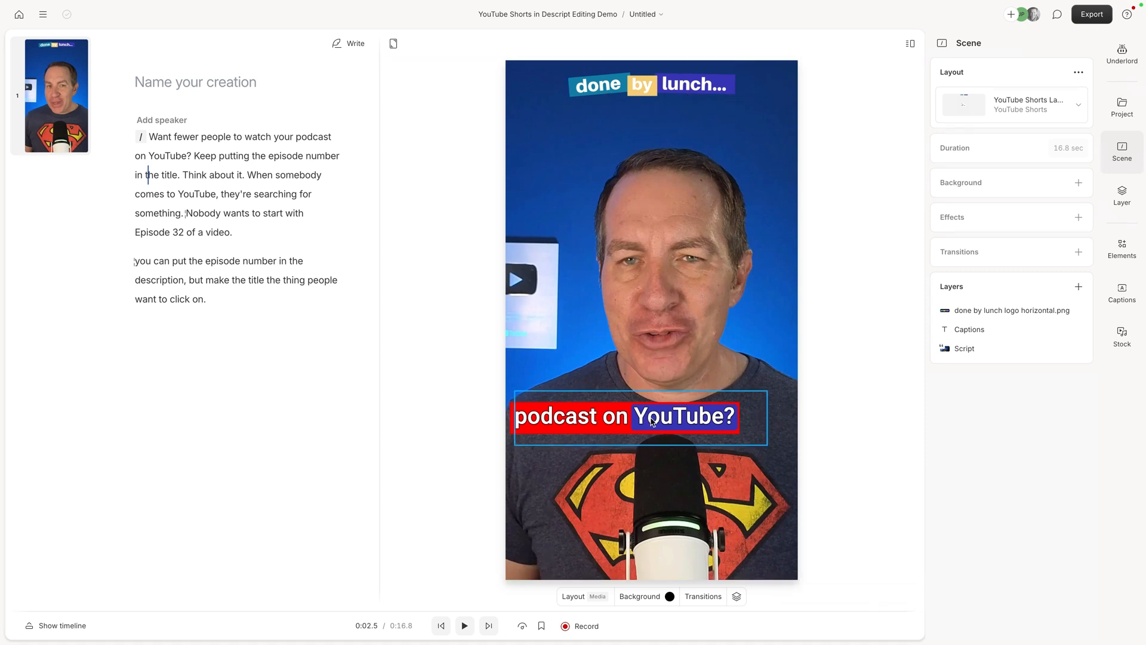
{"action": "mouse_move", "coordinate": [680, 405]}
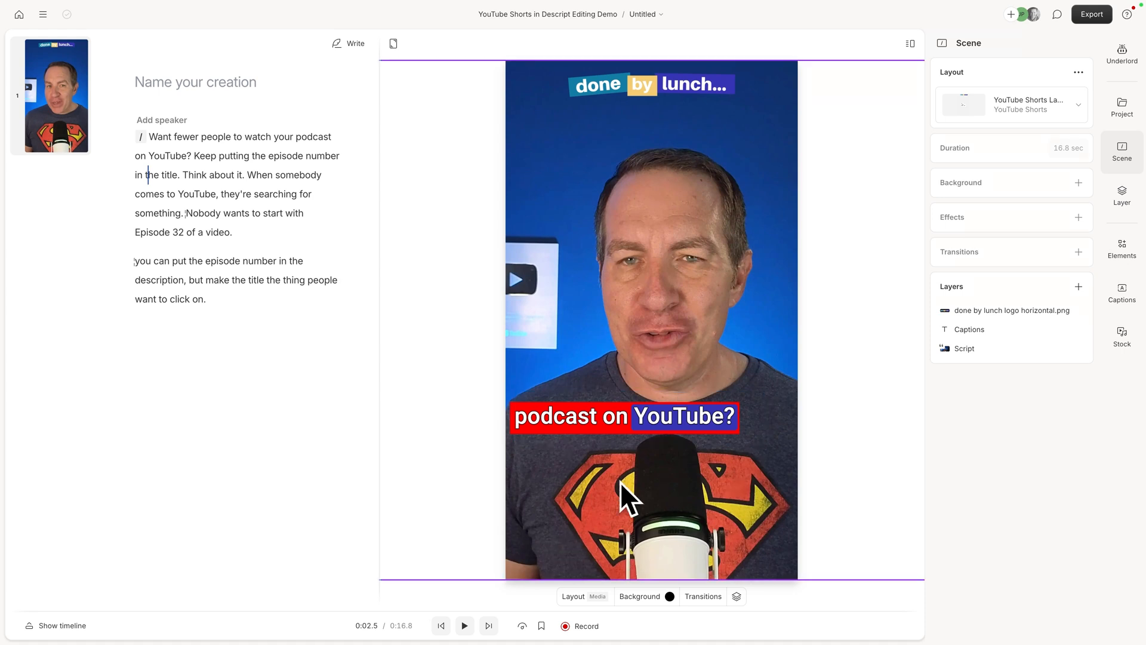
{"action": "mouse_move", "coordinate": [583, 561]}
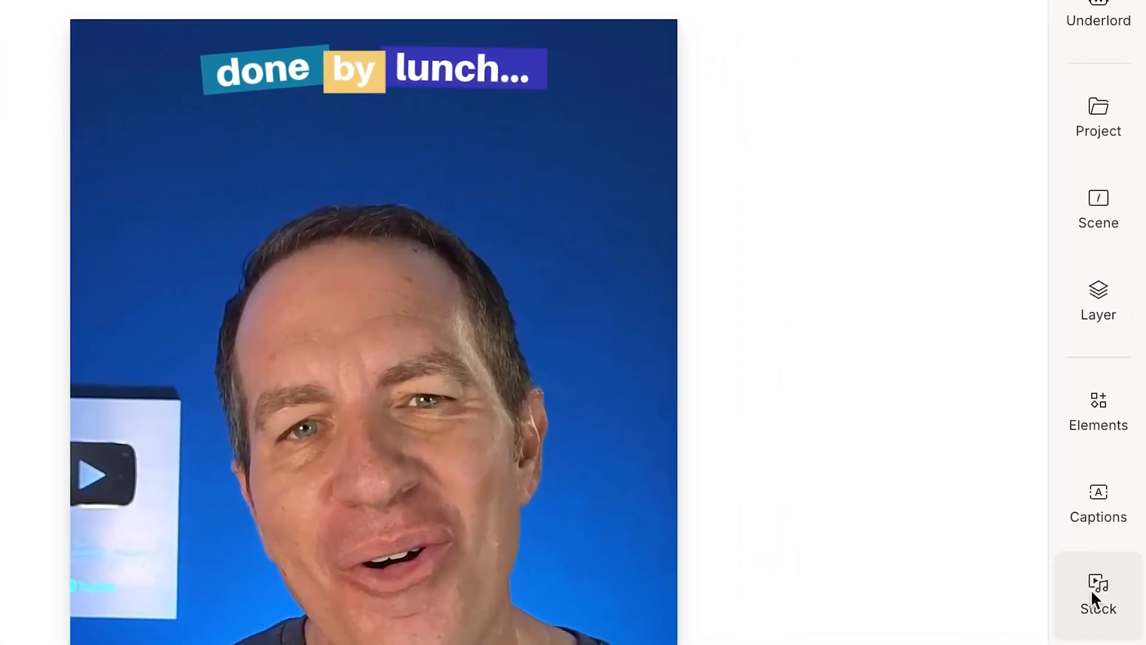
Search stock audio for 'epic' to find the Power Of Epic Orchestra track
{"action": "left_click", "coordinate": [1098, 592]}
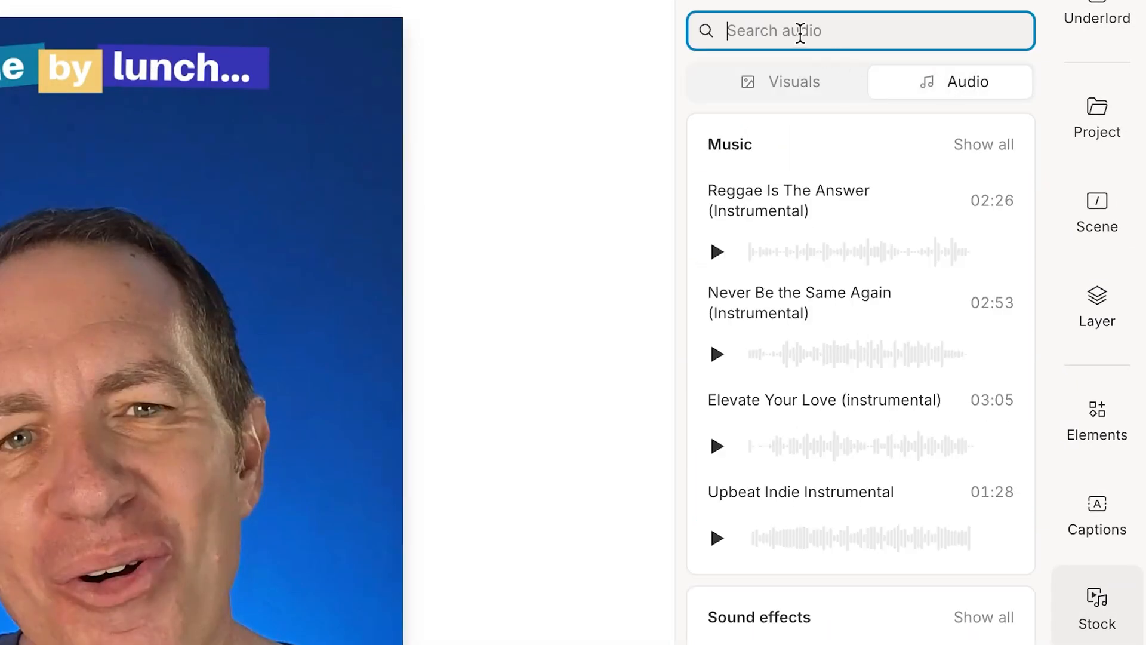
{"action": "type", "text": "epic"}
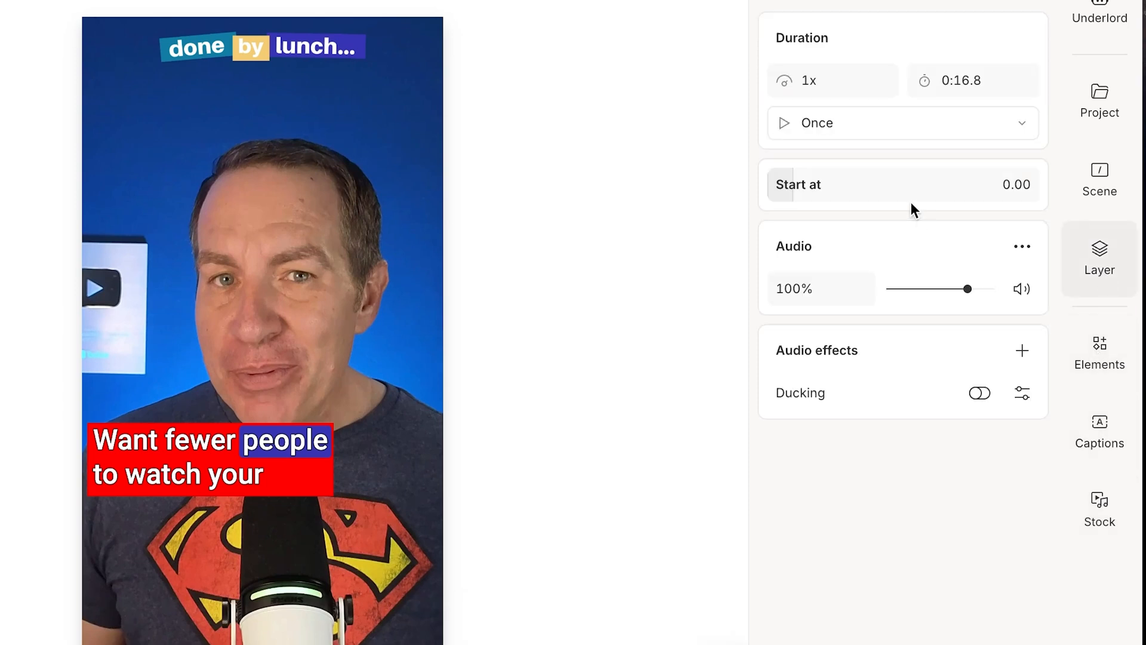
Lower the background music volume so it sits under the speech
{"action": "left_click_drag", "start_coordinate": [966, 288], "coordinate": [941, 288]}
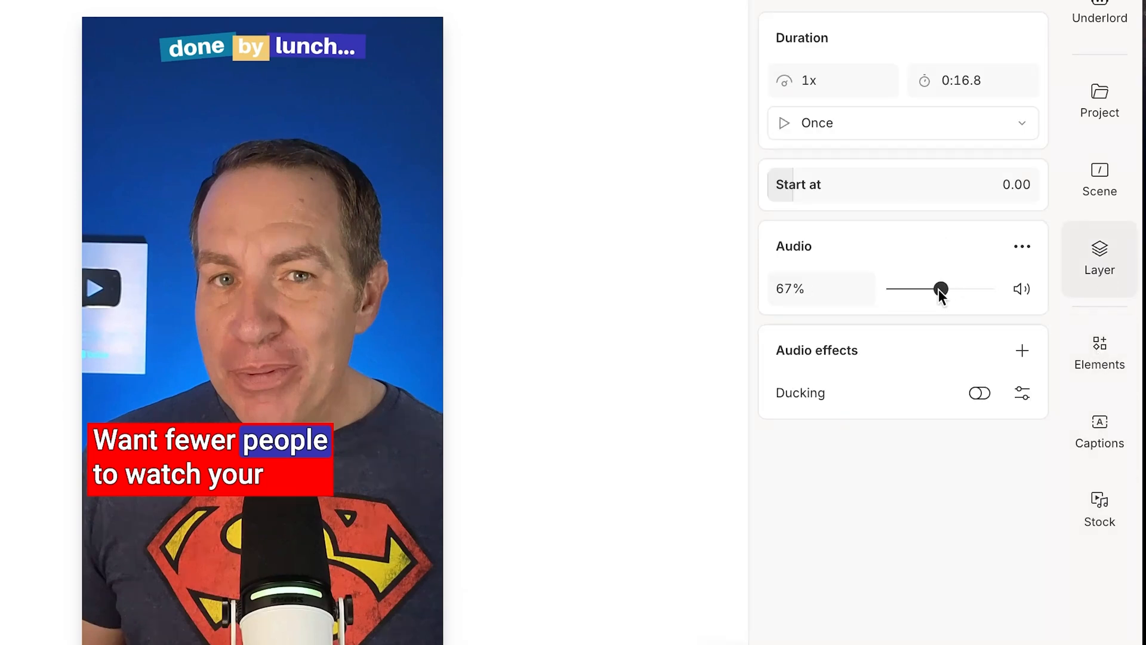
{"action": "left_click_drag", "start_coordinate": [941, 288], "coordinate": [923, 271]}
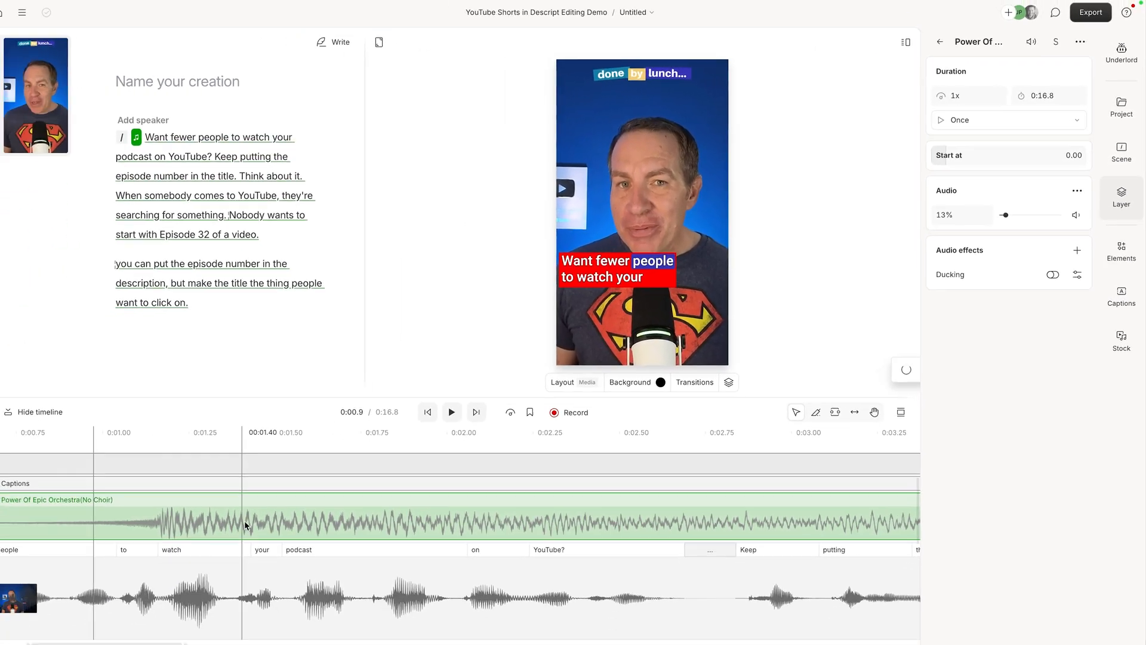
{"action": "right_click", "coordinate": [416, 515]}
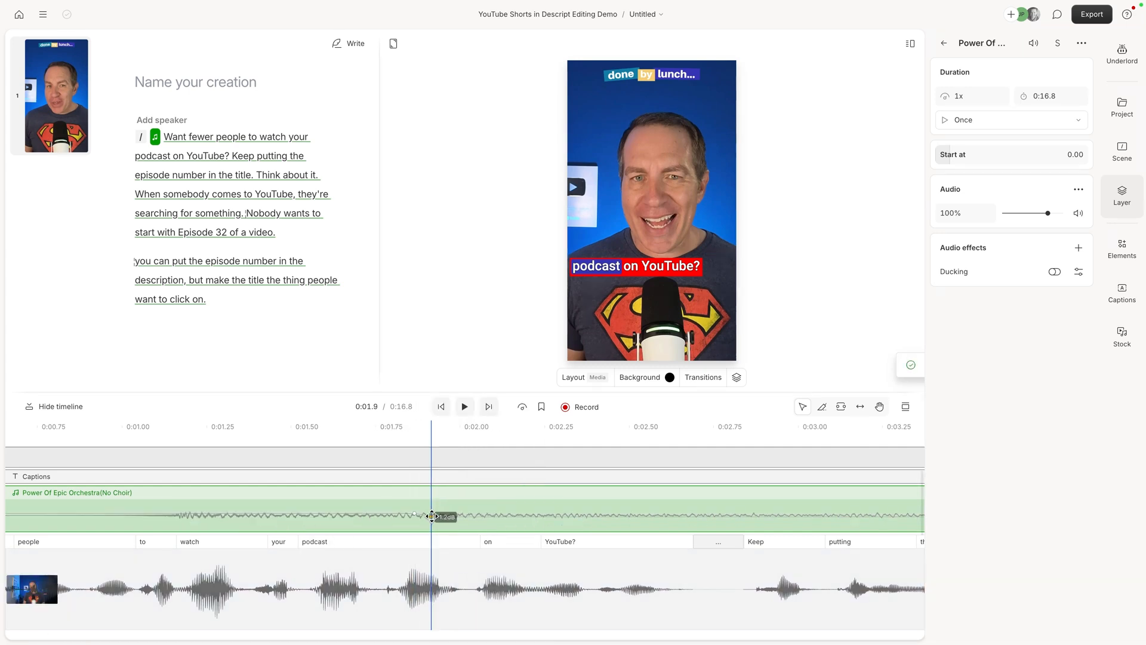
{"action": "left_click_drag", "start_coordinate": [431, 516], "coordinate": [432, 524]}
{"action": "type", "text": "/ "}
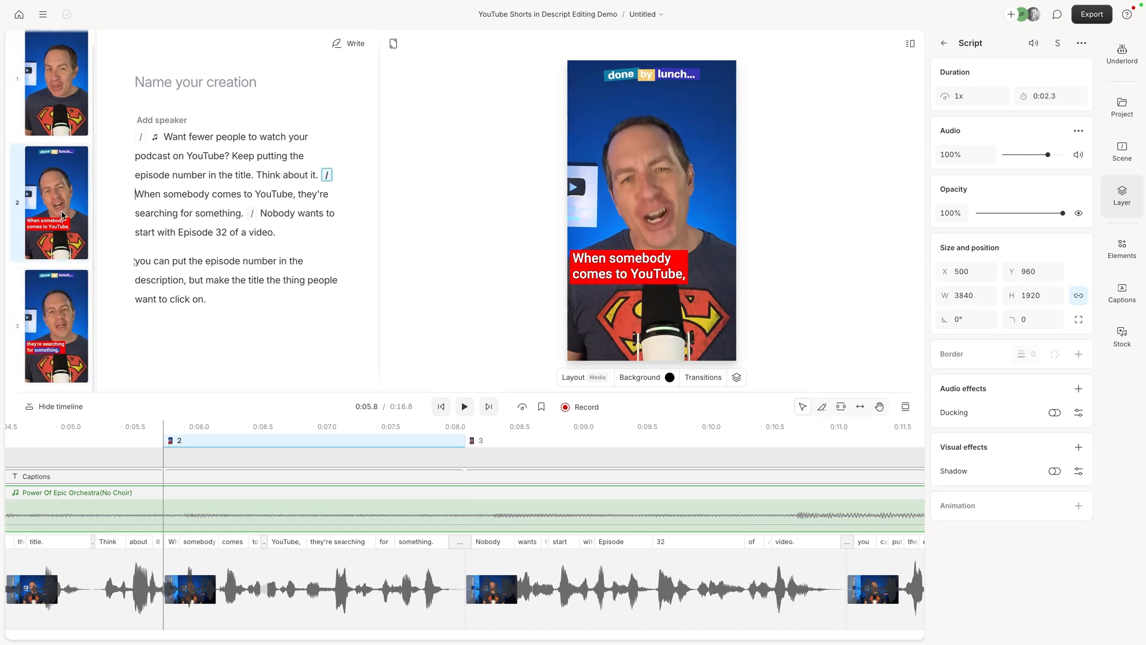
{"action": "mouse_move", "coordinate": [86, 222]}
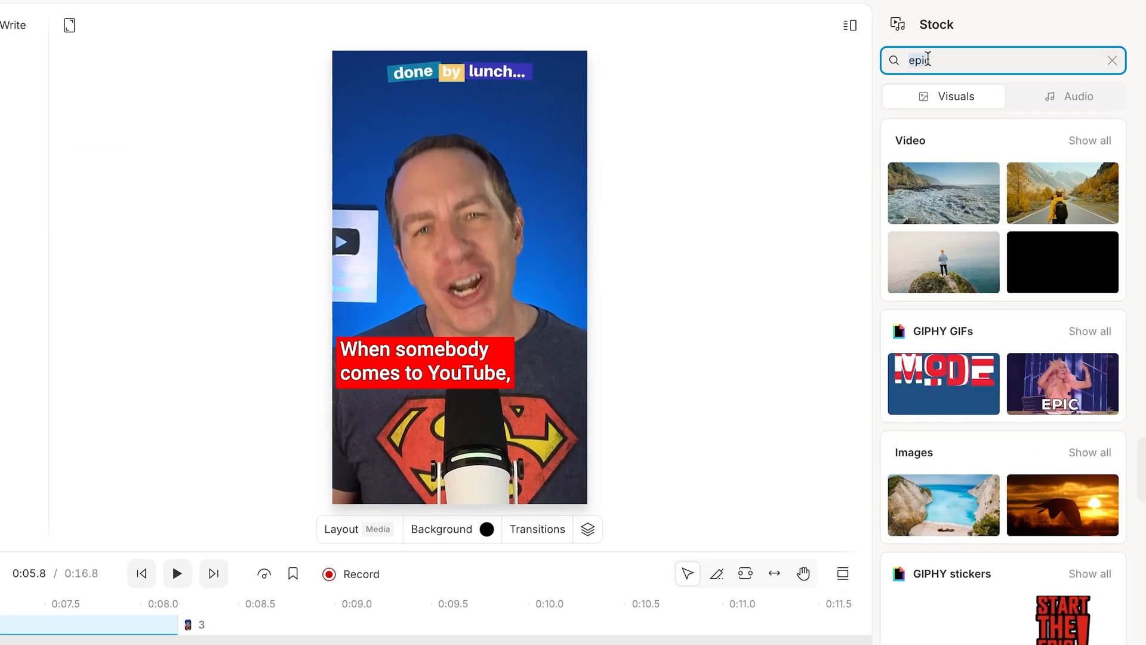
Add the 'youtube' phone-watching stock video and check it in the scene's layers
{"action": "type", "text": "youtube"}
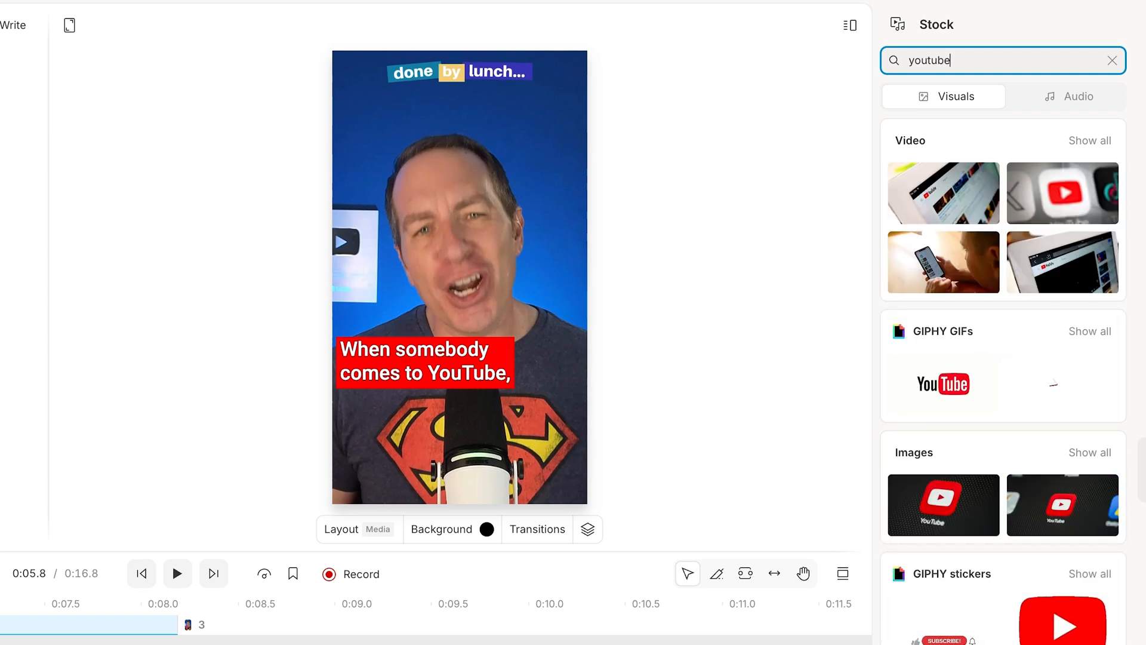
{"action": "left_click", "coordinate": [1090, 141]}
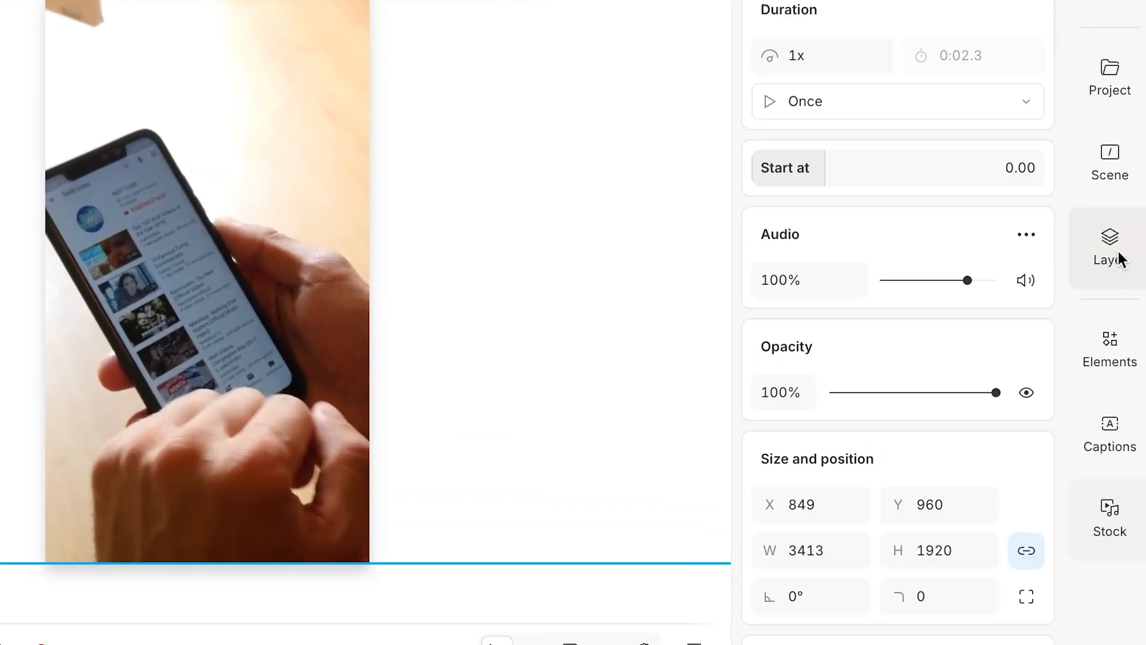
{"action": "left_click", "coordinate": [1109, 249]}
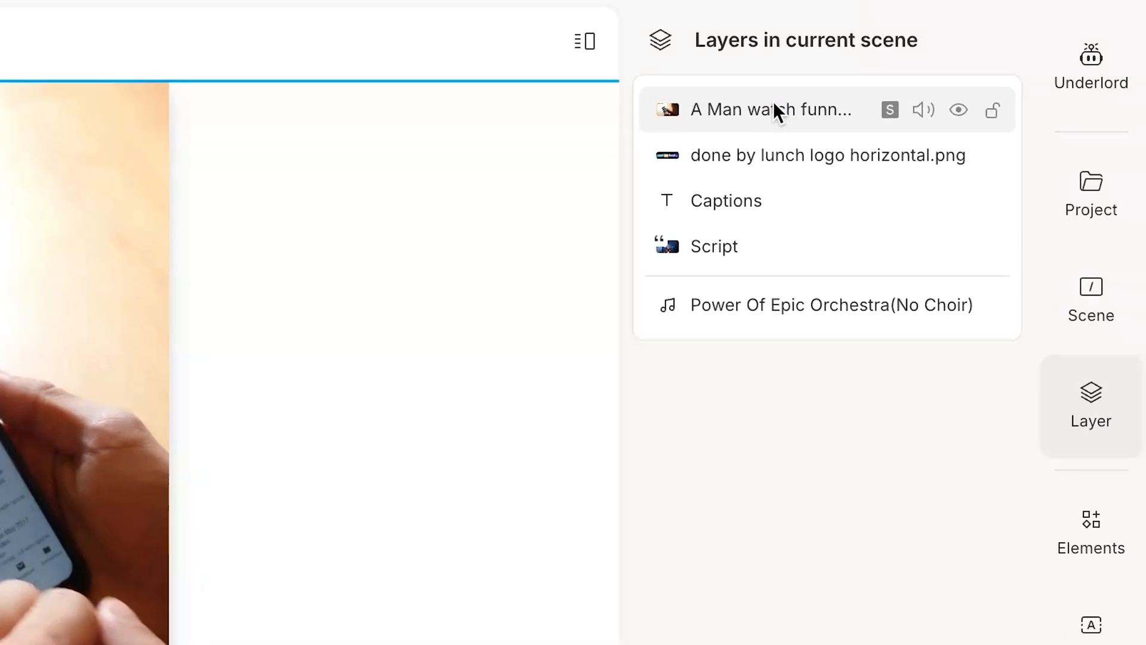
{"action": "mouse_move", "coordinate": [841, 121]}
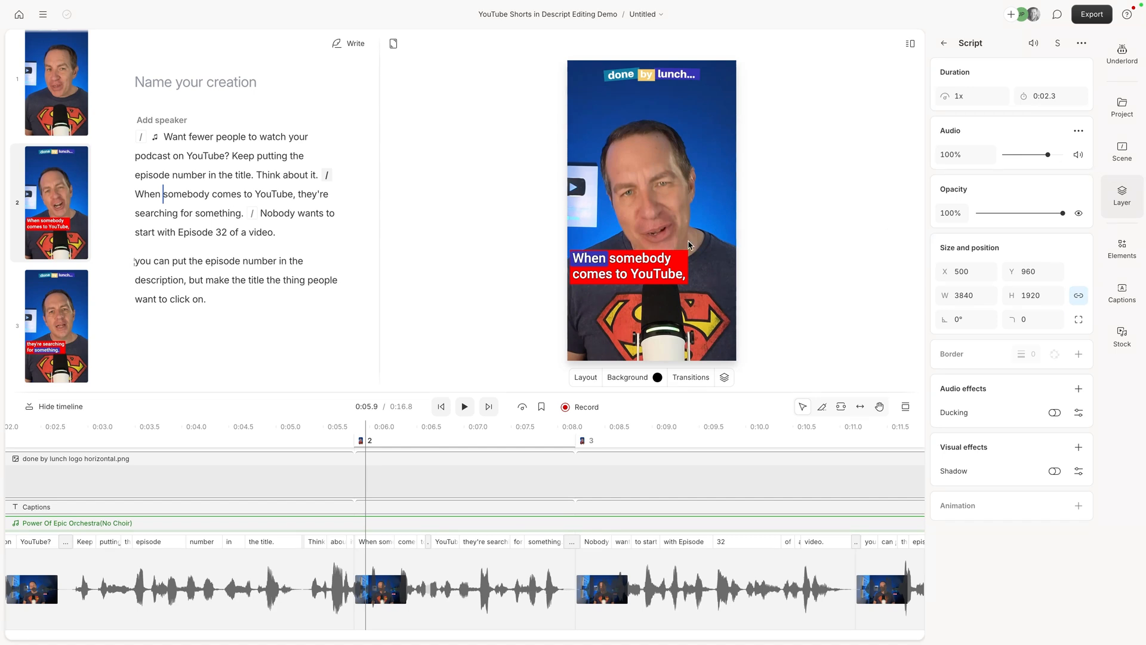
{"action": "mouse_move", "coordinate": [195, 204]}
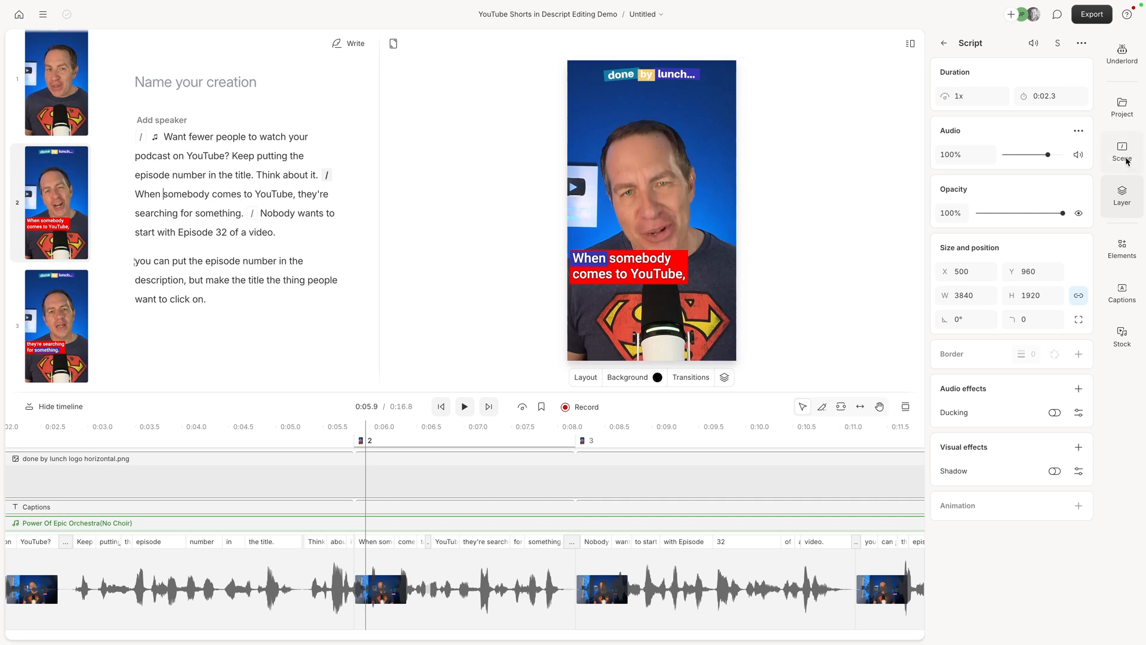
{"action": "left_click", "coordinate": [1122, 151]}
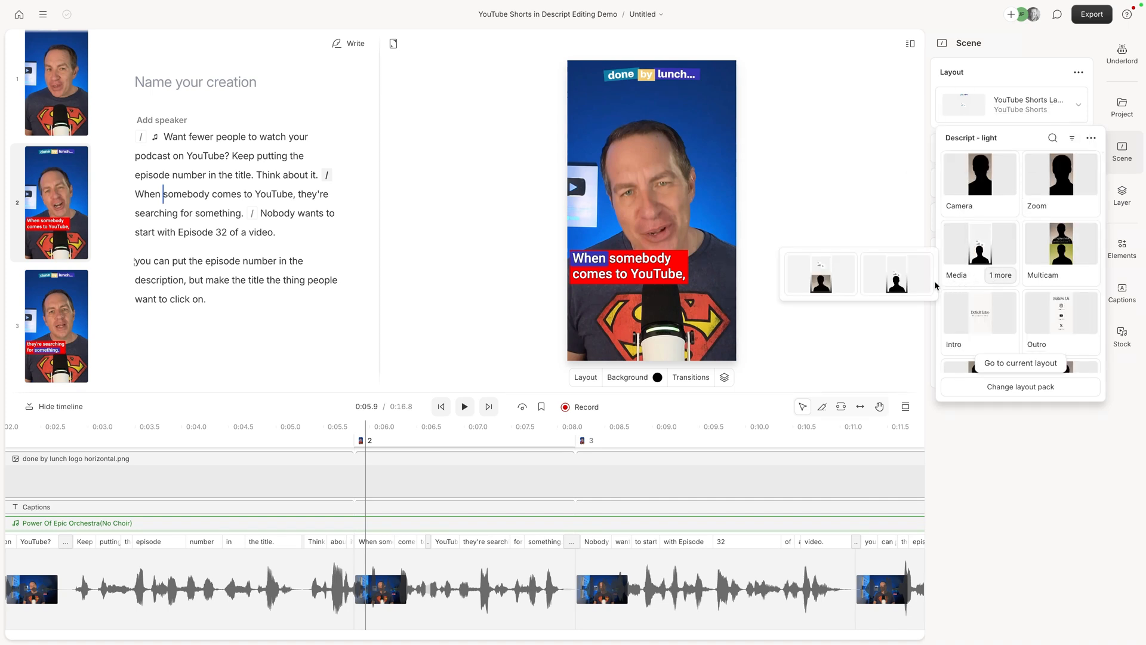
{"action": "mouse_move", "coordinate": [897, 275]}
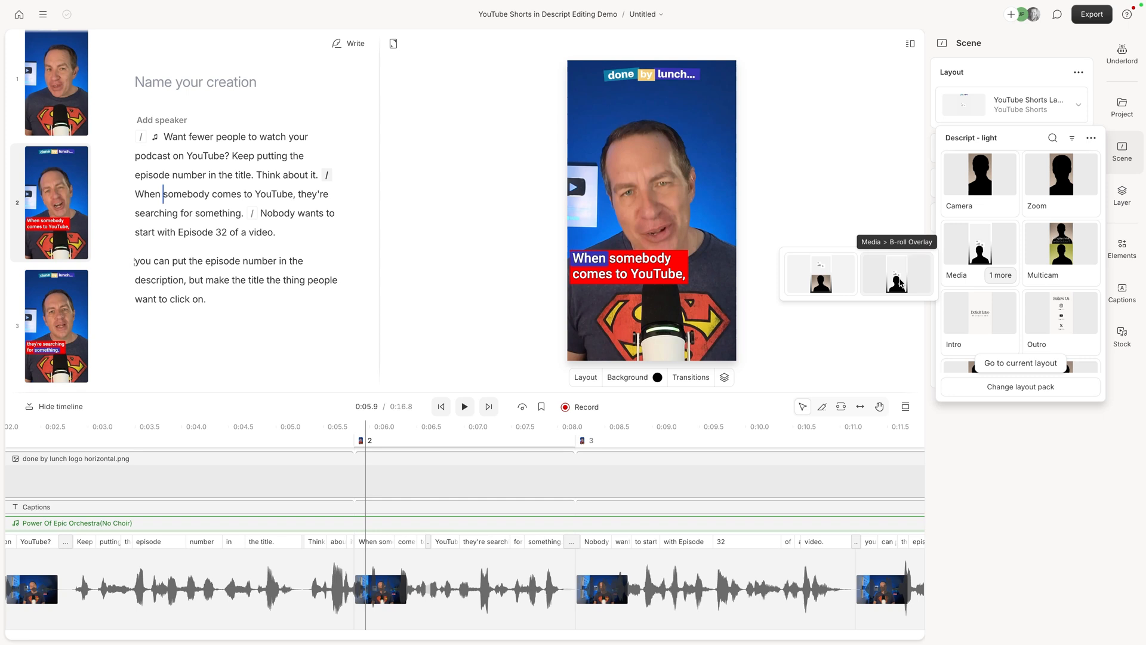
Apply the B-roll Overlay layout variant to scene 2
{"action": "left_click", "coordinate": [895, 275]}
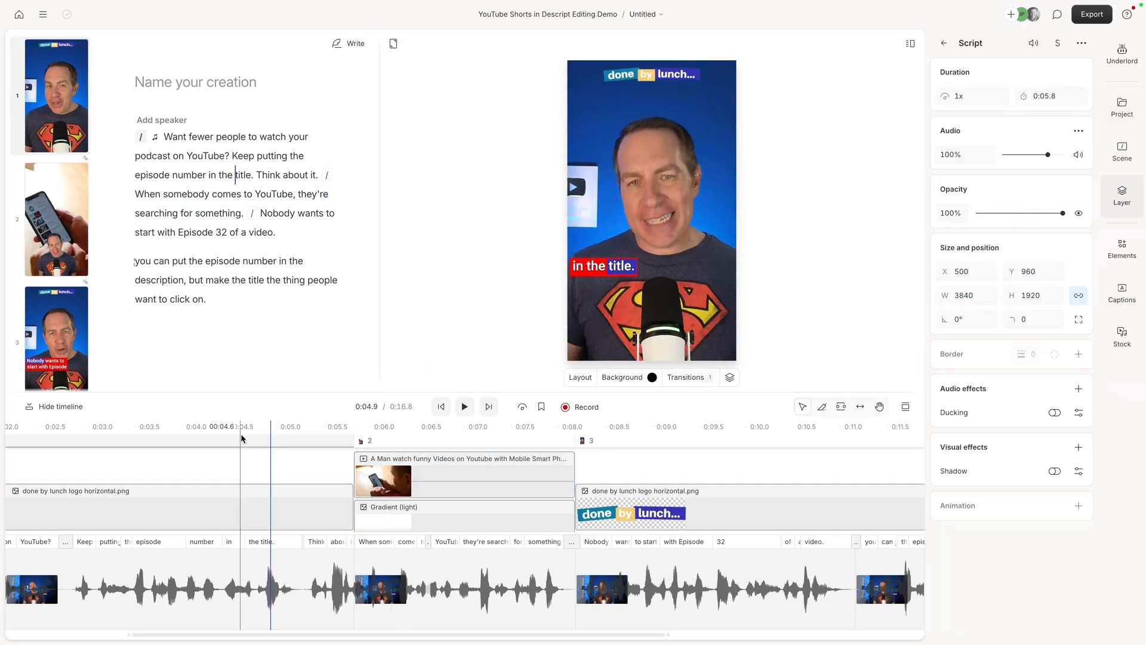
{"action": "left_click", "coordinate": [465, 406]}
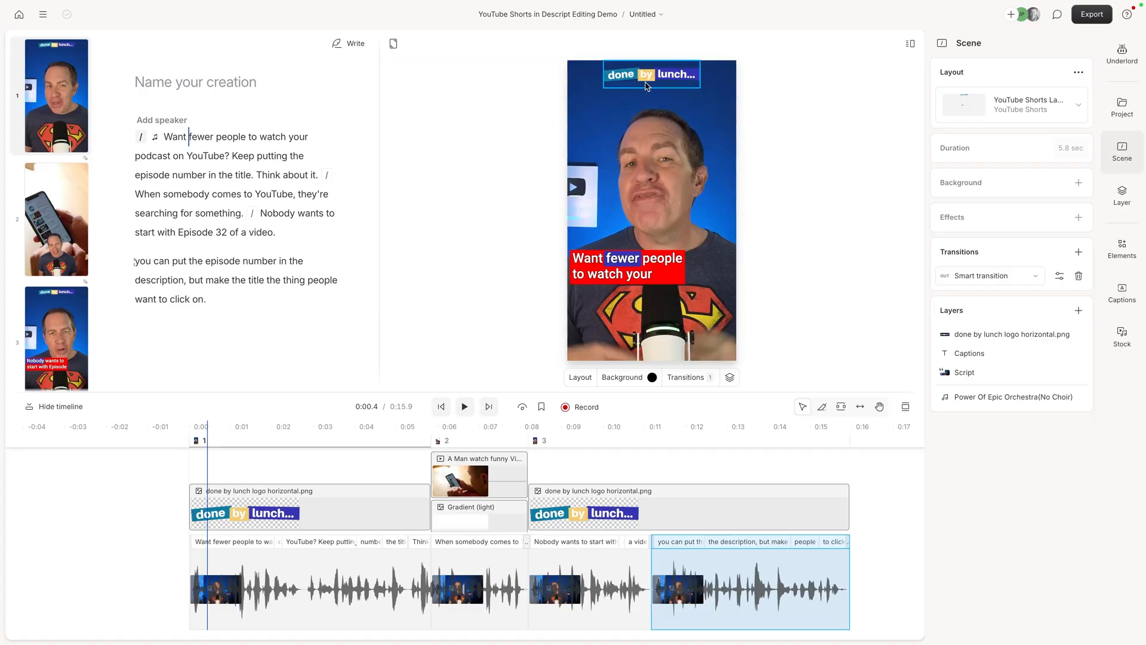
Select the logo and captions, then start saving scene 1 as a new layout
{"action": "left_click", "coordinate": [650, 75]}
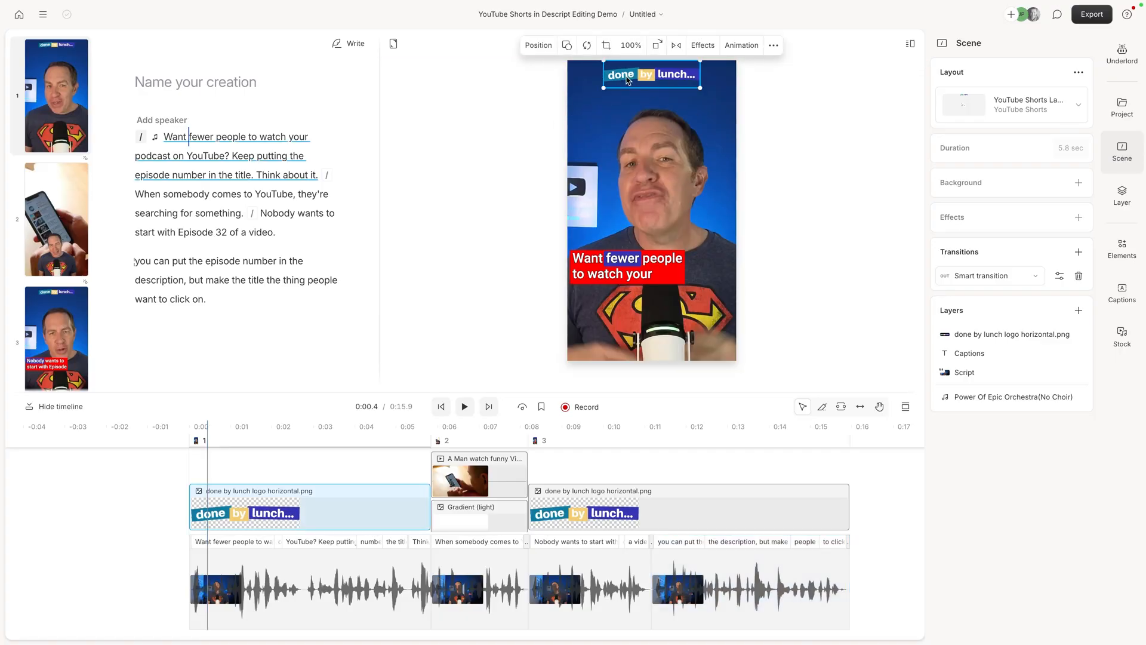
{"action": "left_click", "coordinate": [626, 265]}
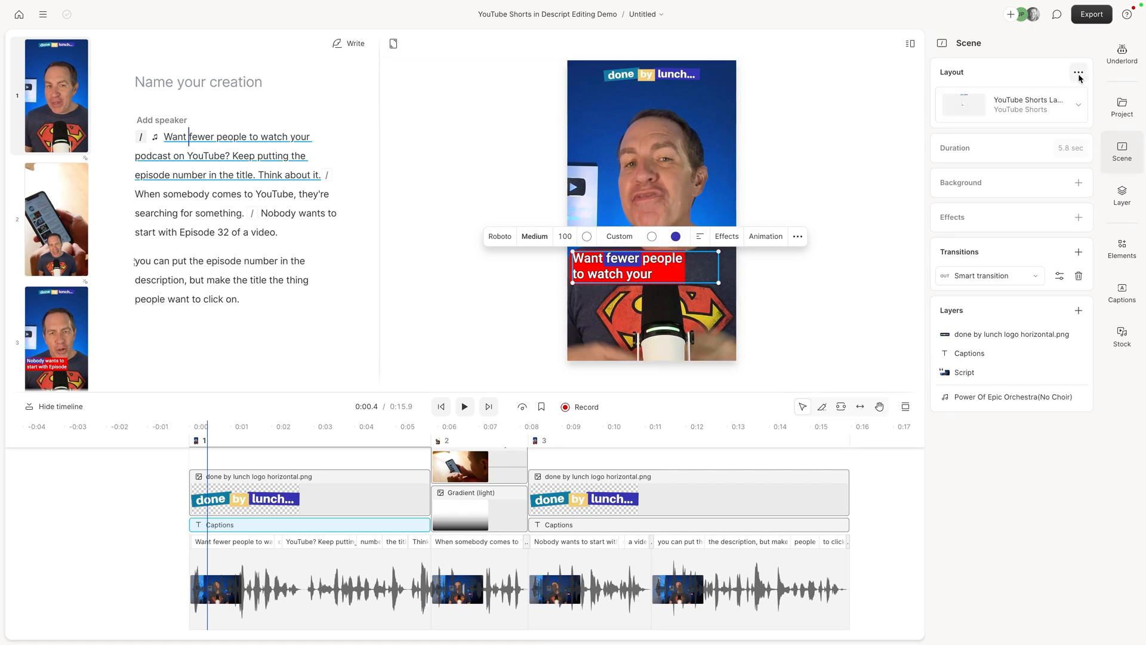
{"action": "left_click", "coordinate": [1080, 73]}
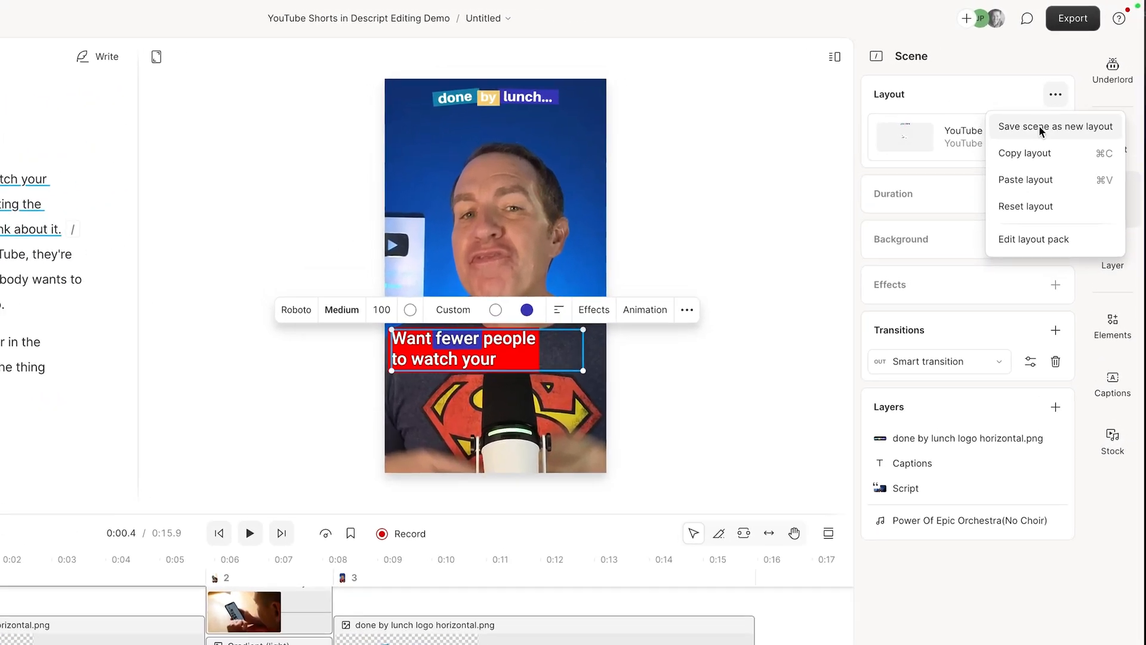
{"action": "left_click", "coordinate": [1051, 125]}
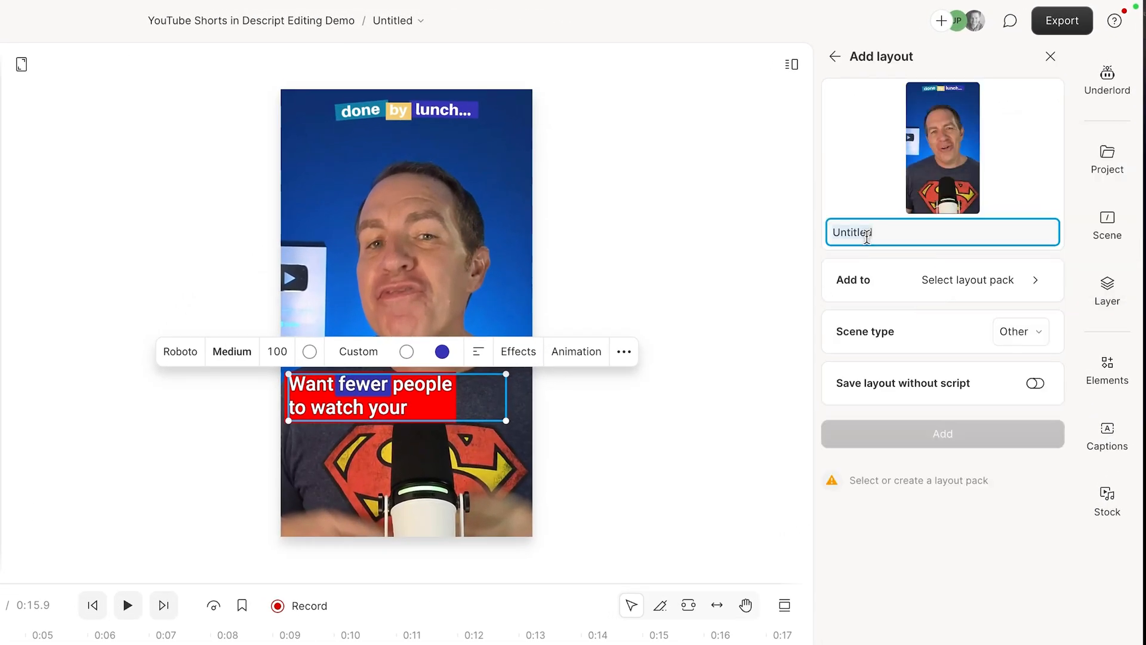
Name the layout 'My Shorts Layout' and return to the layout pack list
{"action": "left_click", "coordinate": [968, 279]}
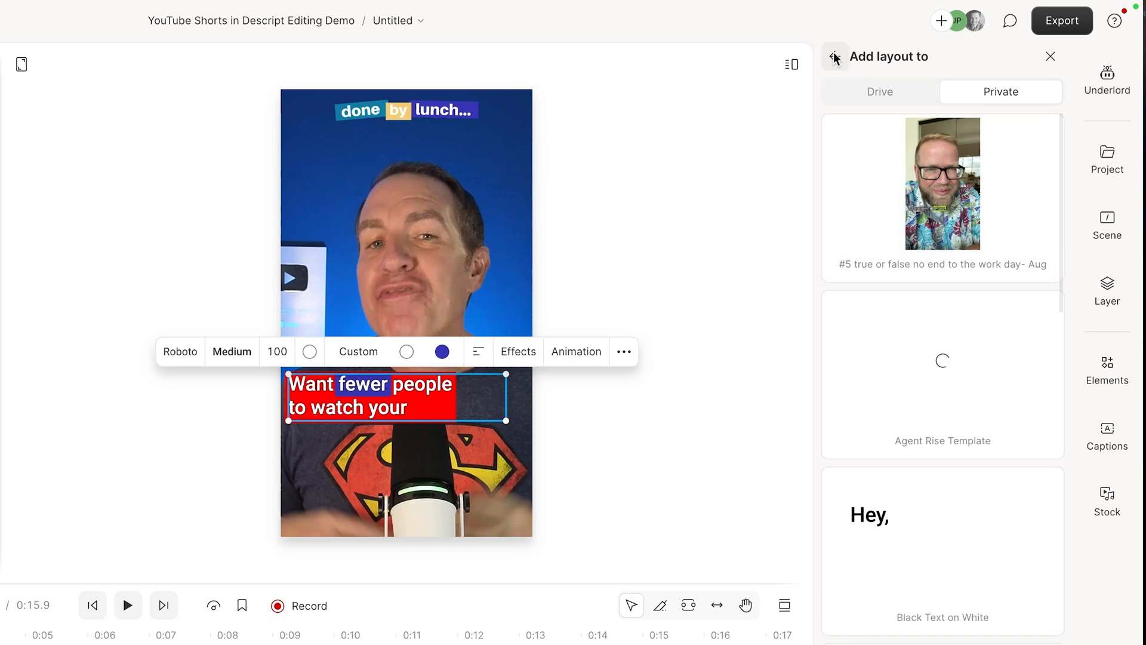
{"action": "left_click", "coordinate": [1017, 331]}
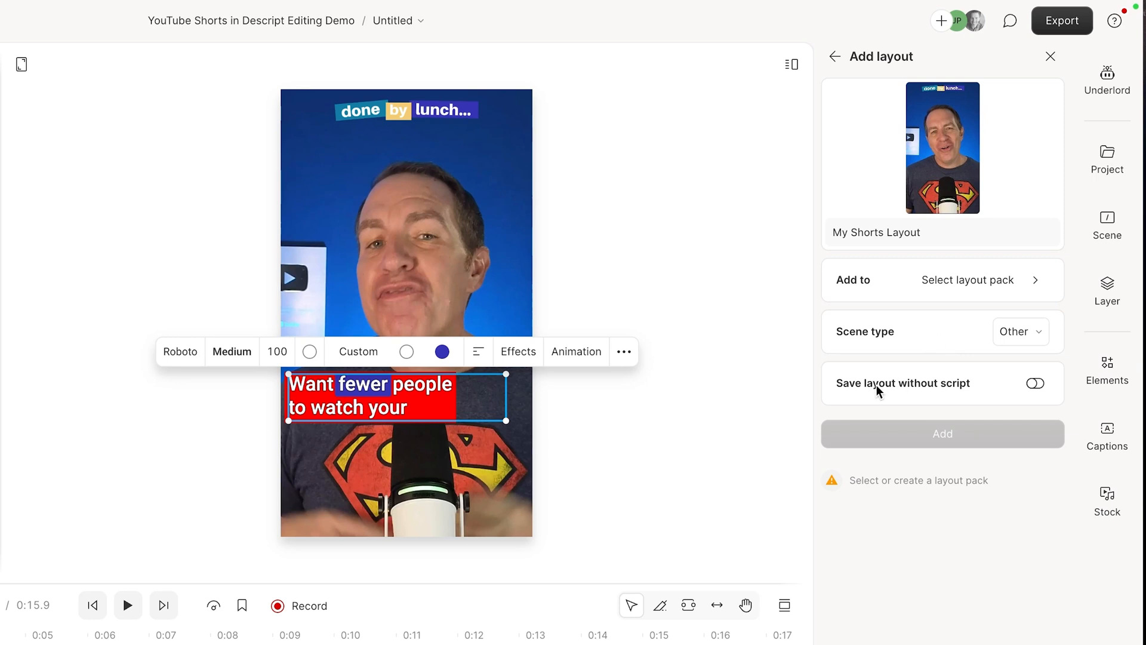
{"action": "mouse_move", "coordinate": [861, 406]}
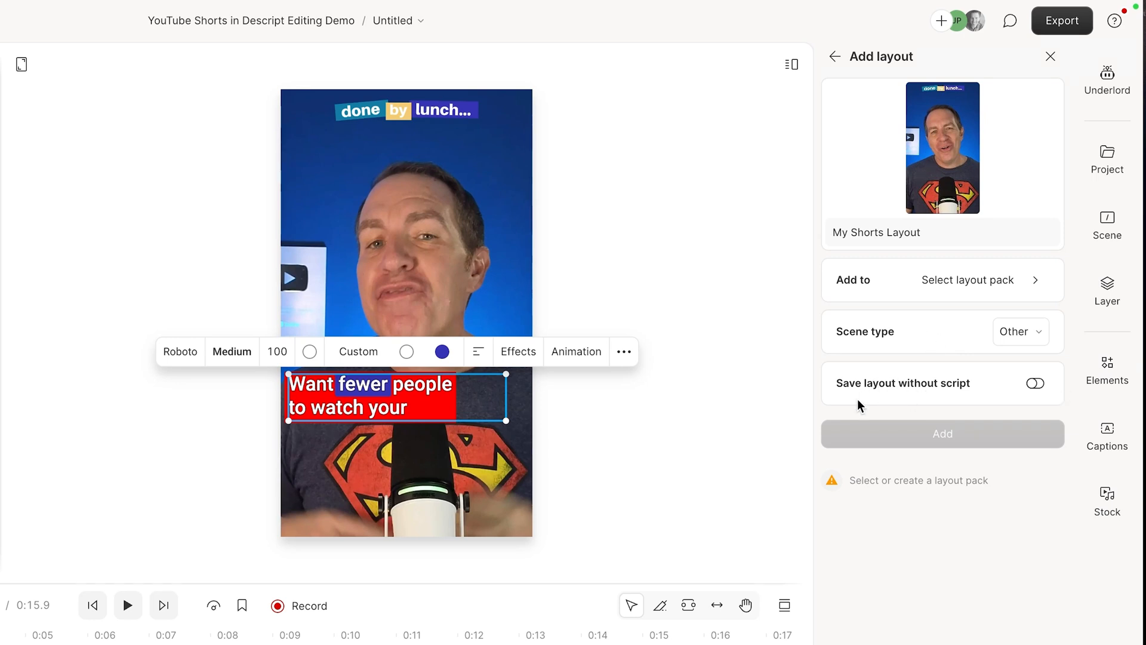
{"action": "left_click", "coordinate": [1106, 226]}
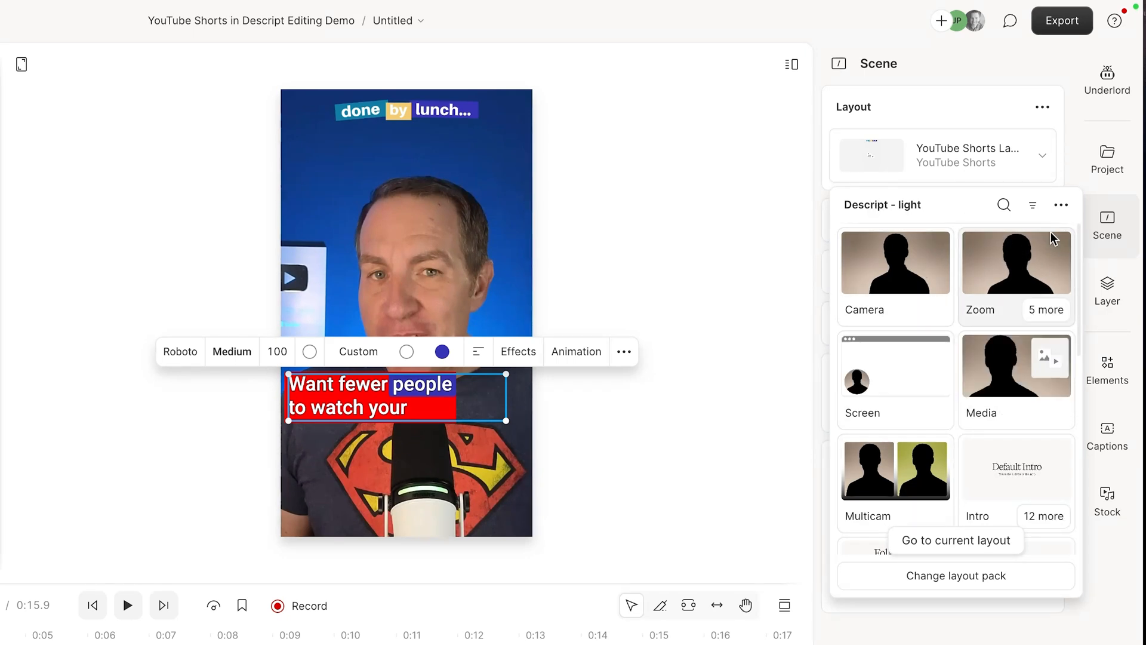
Duplicate the Descript - light layout pack and open the copy for editing
{"action": "left_click", "coordinate": [1061, 206]}
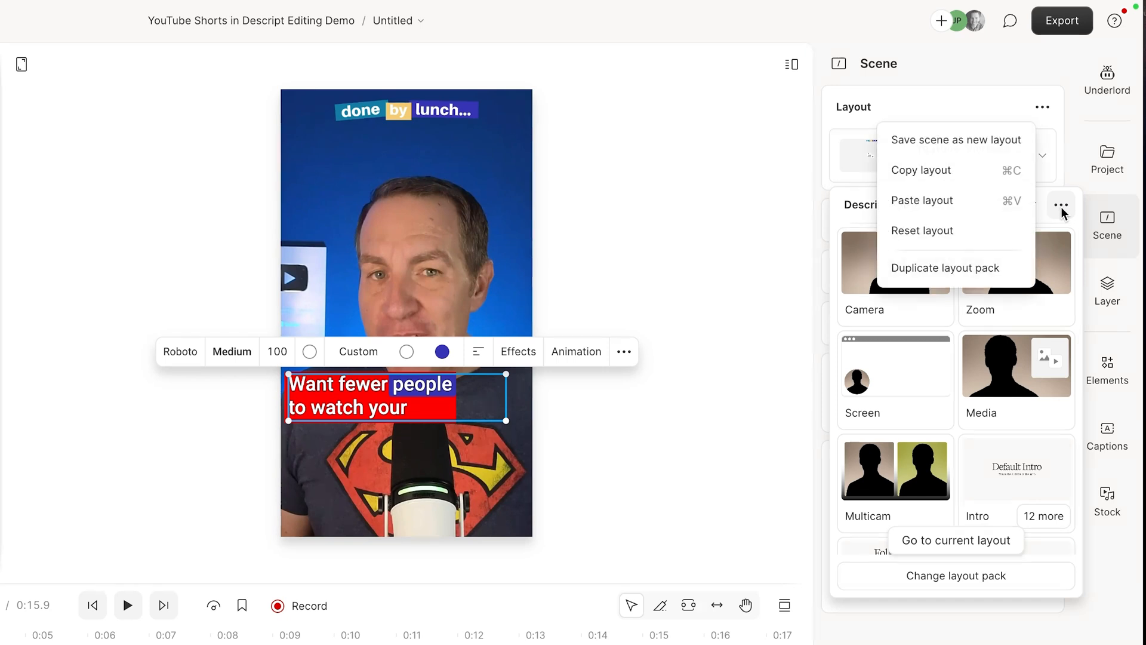
{"action": "left_click", "coordinate": [1060, 204]}
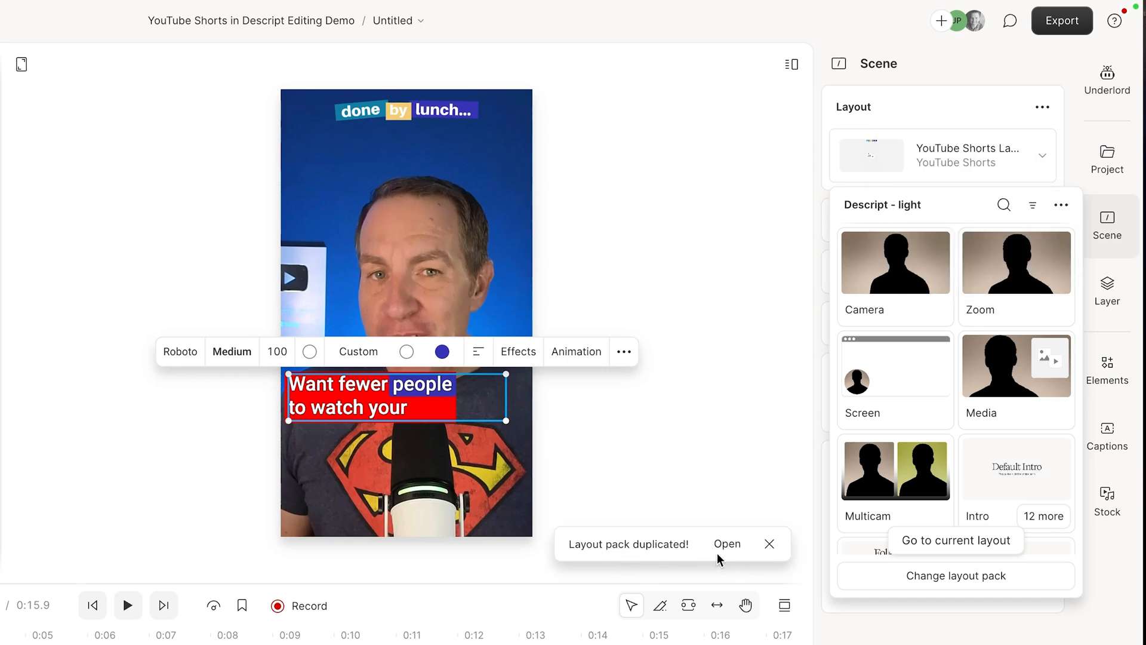
{"action": "left_click", "coordinate": [727, 545]}
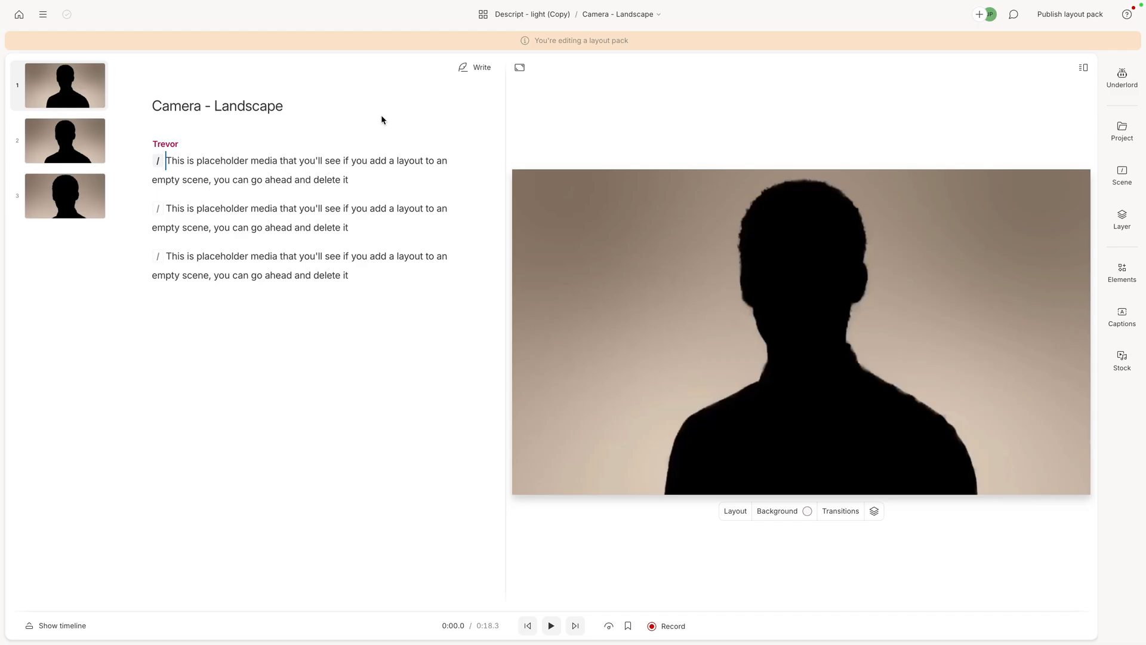
Show the Captions - Portrait composition of the duplicated light layout pack, then head home
{"action": "left_click", "coordinate": [801, 333]}
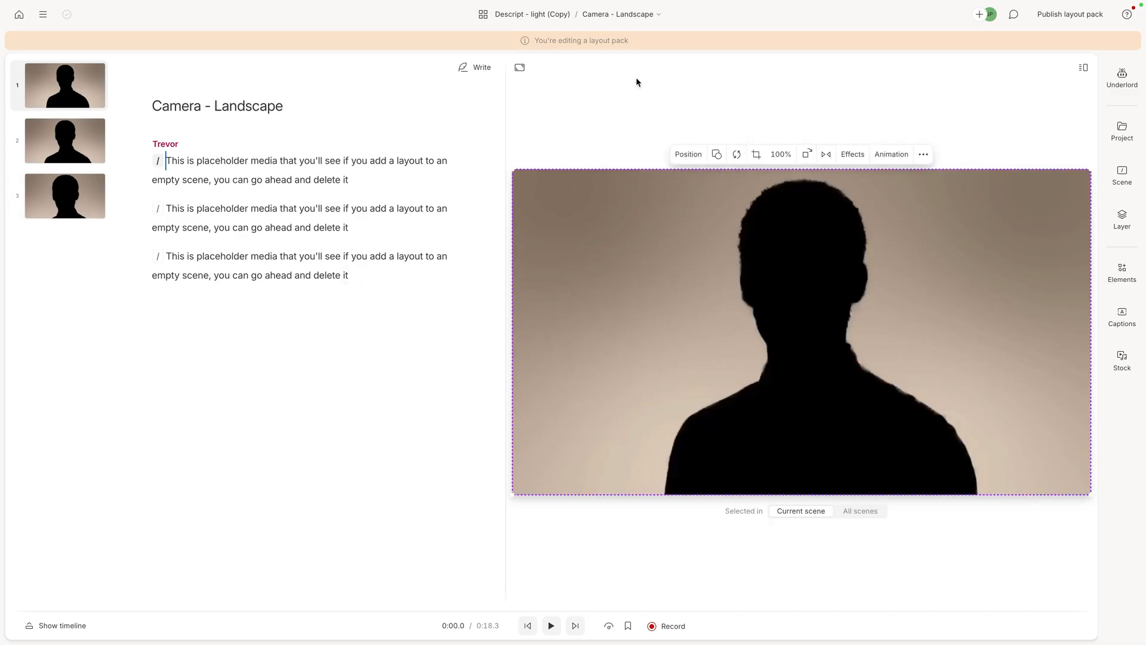
{"action": "left_click", "coordinate": [621, 14]}
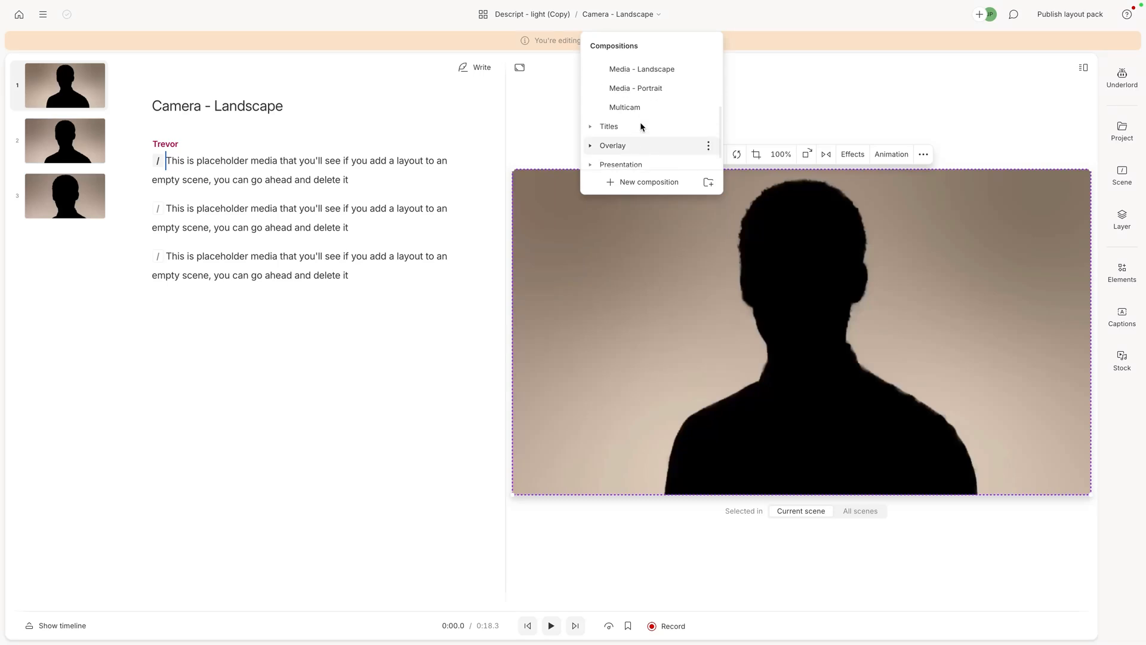
{"action": "scroll", "scroll_direction": "down", "scroll_amount": 3}
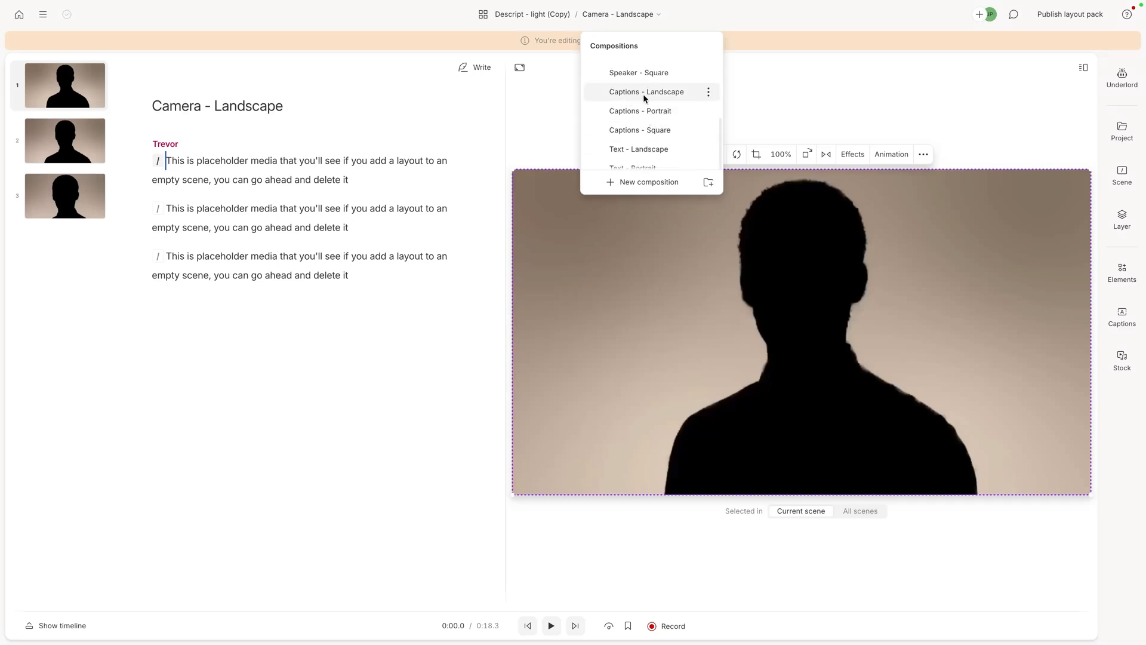
{"action": "left_click", "coordinate": [639, 110]}
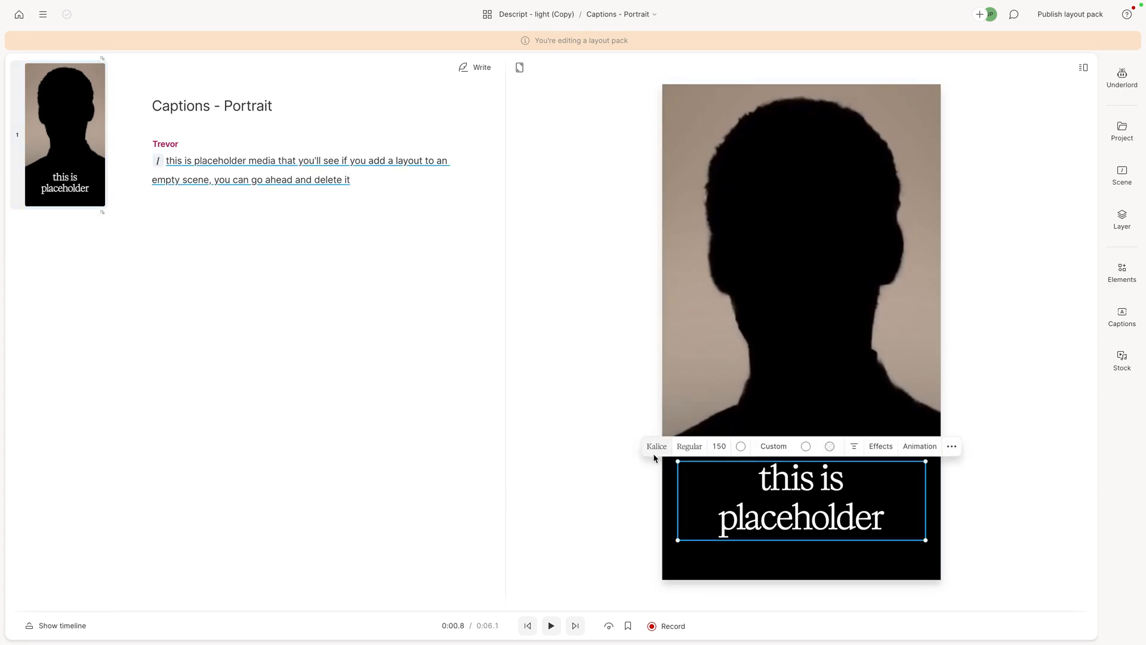
{"action": "mouse_move", "coordinate": [1109, 90]}
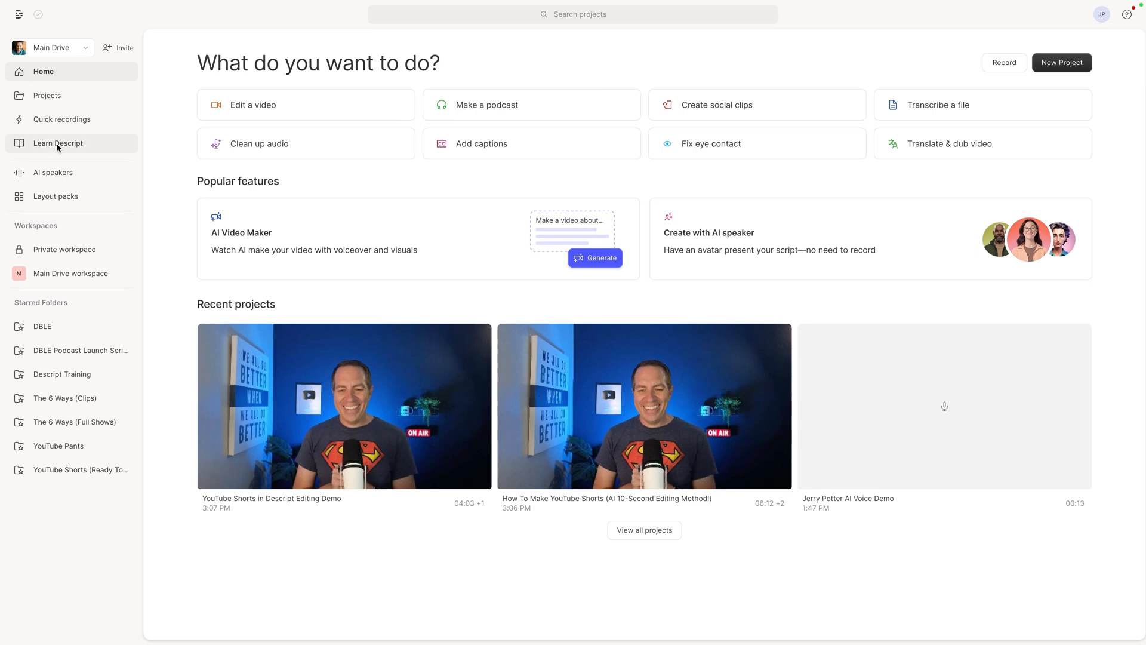
Browse private layout packs as thumbnails and create a new untitled layout pack
{"action": "left_click", "coordinate": [57, 196]}
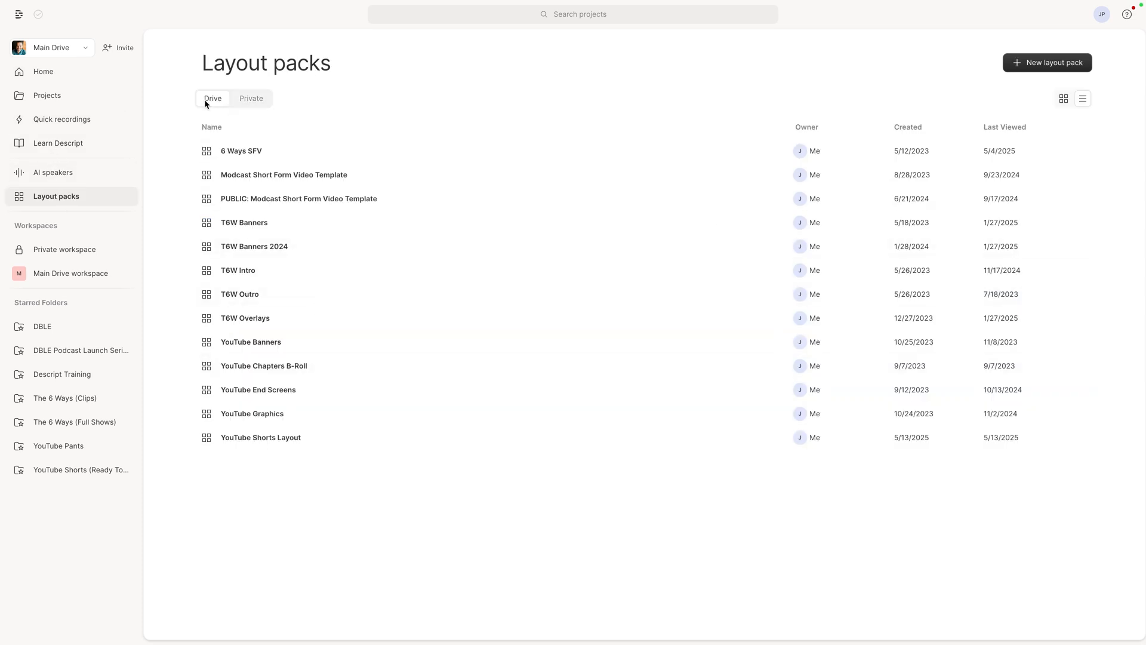
{"action": "left_click", "coordinate": [251, 99]}
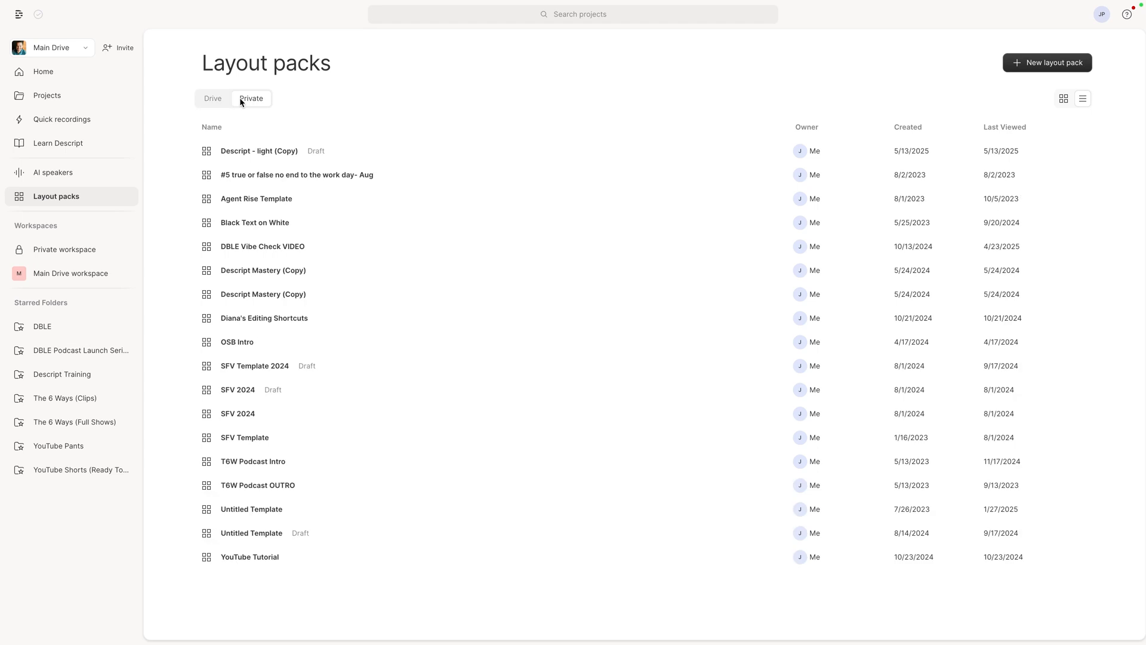
{"action": "left_click", "coordinate": [1064, 98]}
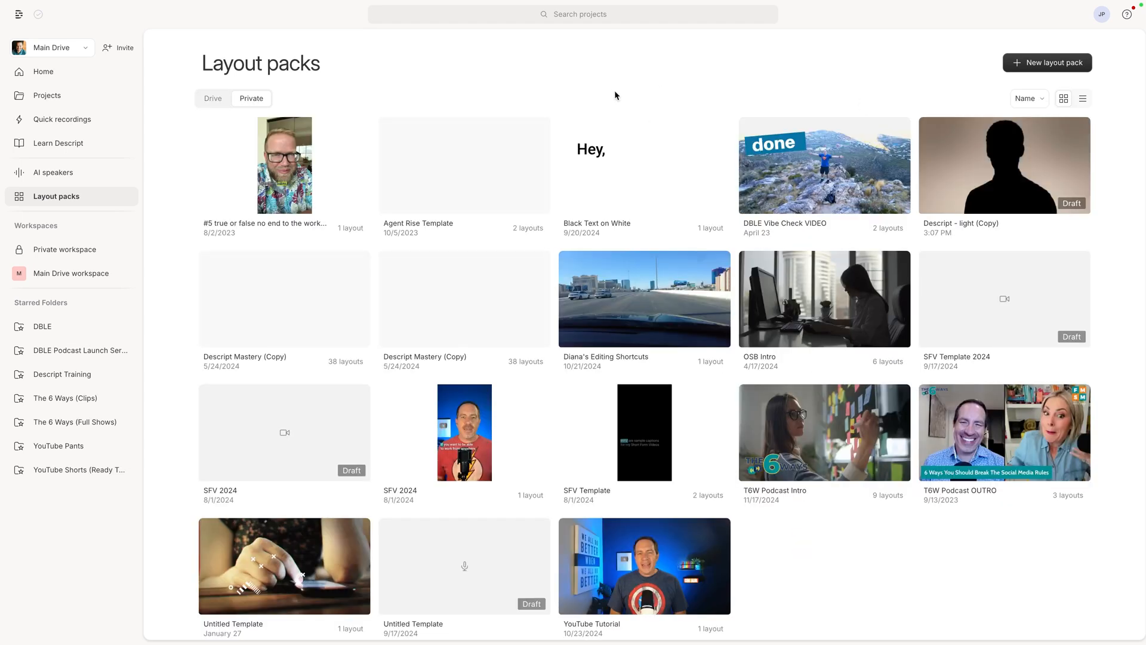
{"action": "mouse_move", "coordinate": [1047, 66]}
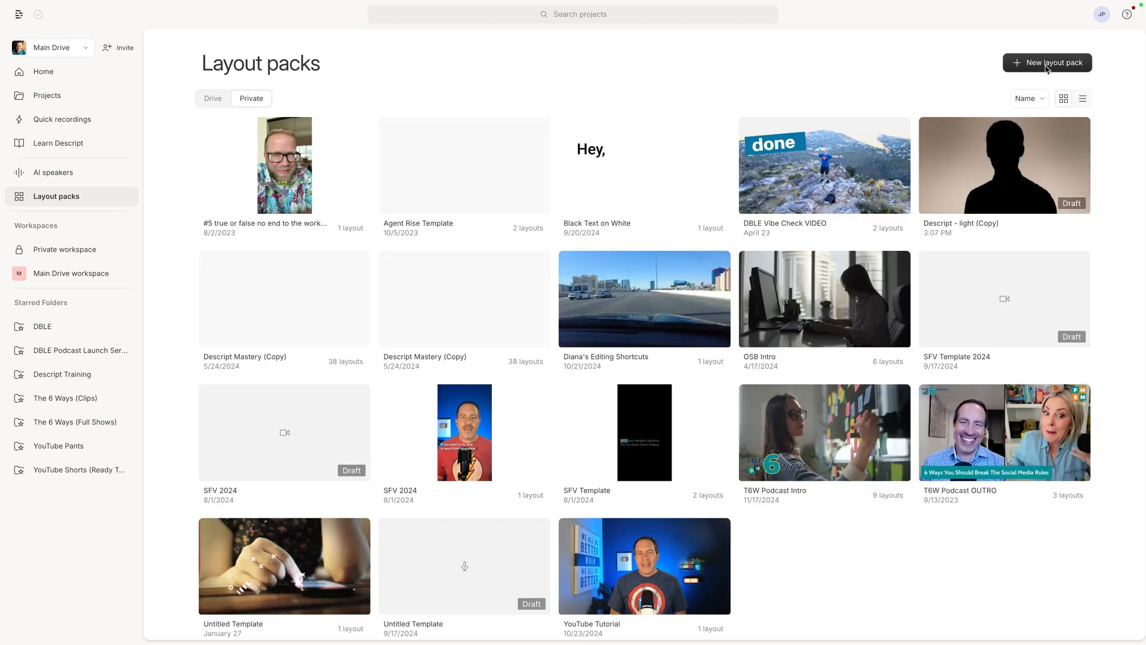
{"action": "left_click", "coordinate": [1048, 62]}
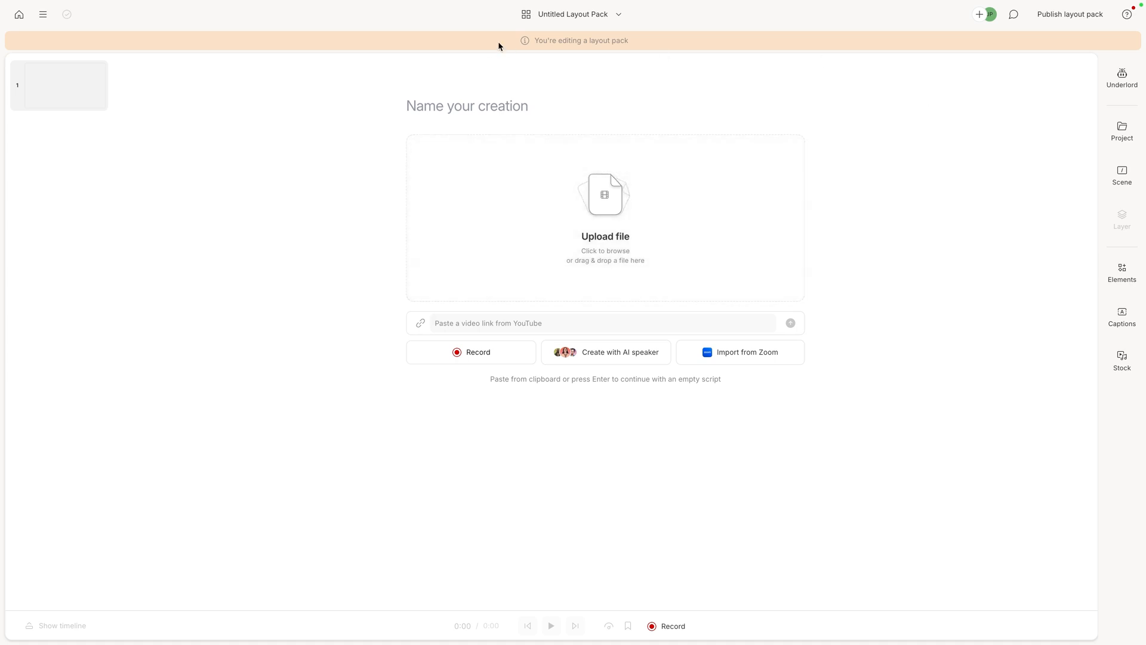
{"action": "mouse_move", "coordinate": [471, 45]}
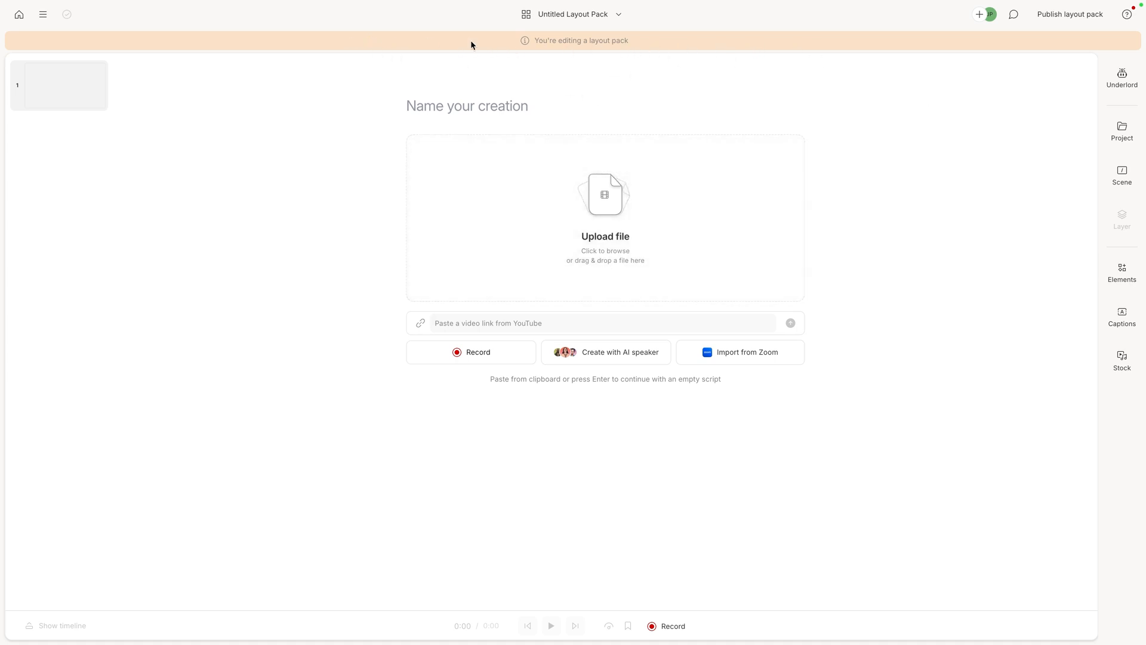
{"action": "mouse_move", "coordinate": [643, 47]}
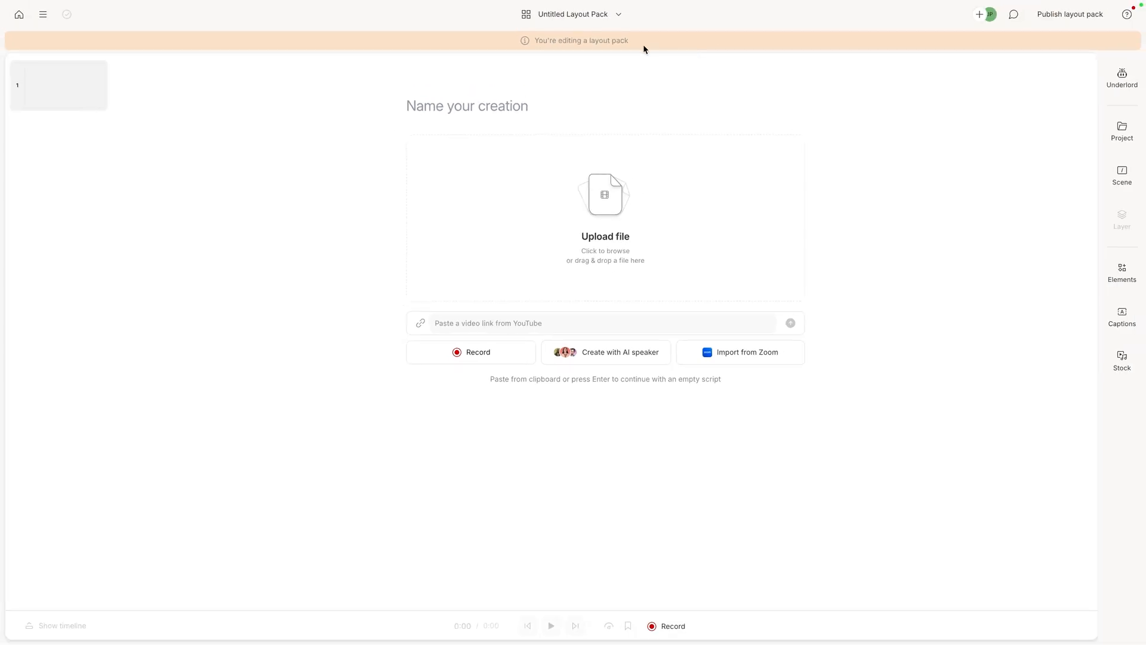
Add an AI speaker voiced by Alex and assign the bearded man in glasses as his avatar
{"action": "left_click", "coordinate": [607, 351]}
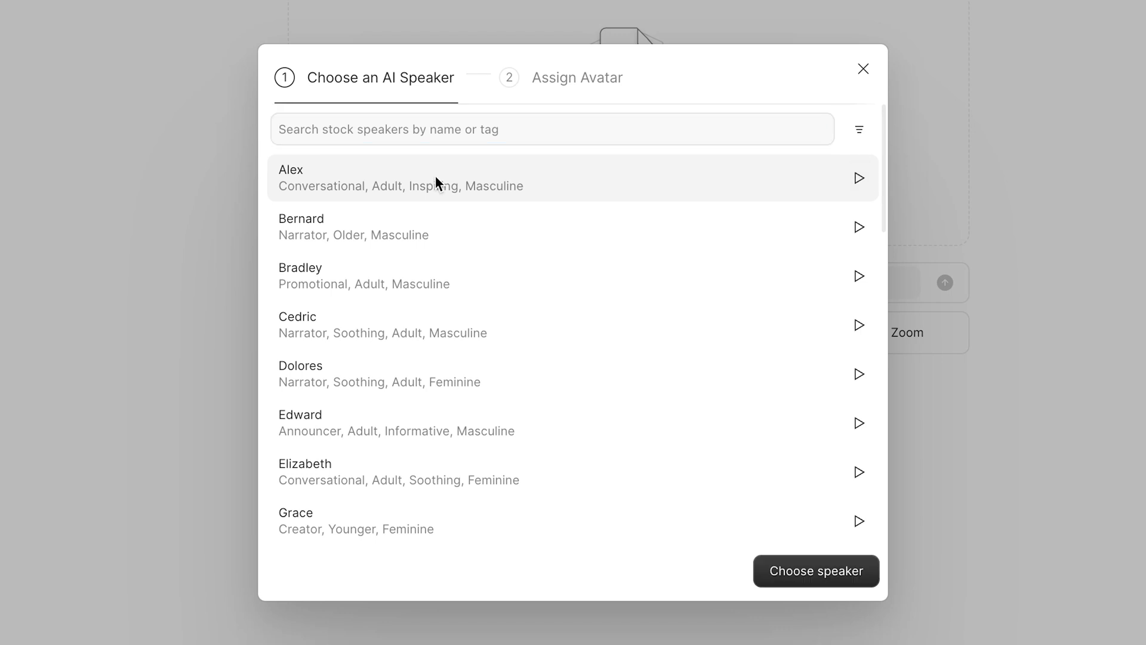
{"action": "left_click", "coordinate": [815, 570]}
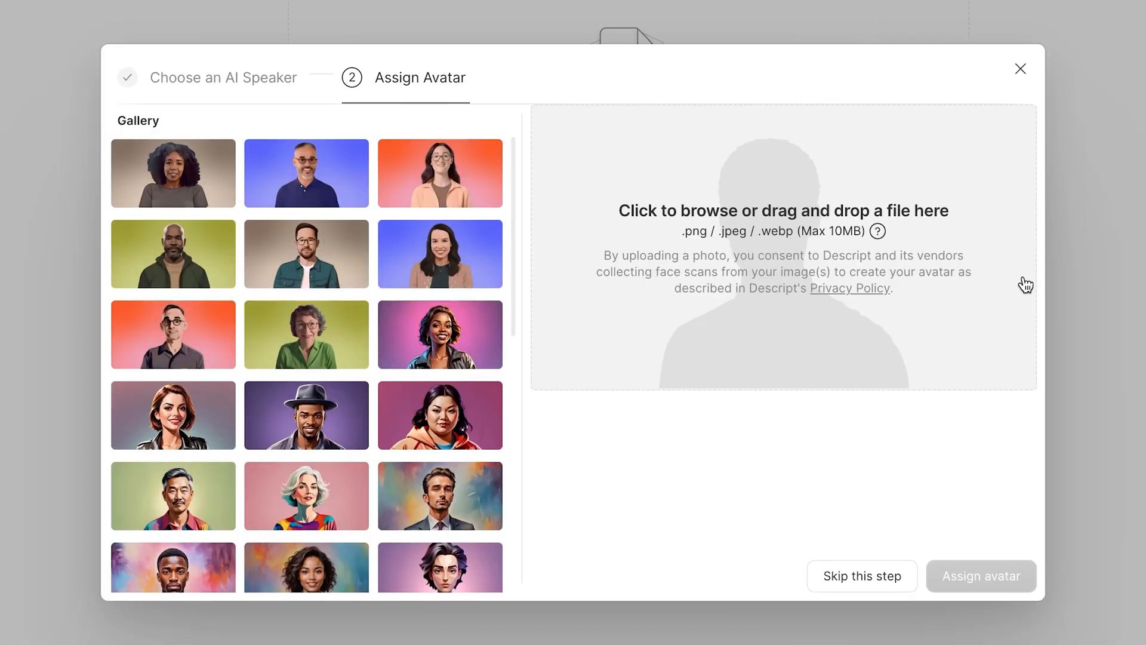
{"action": "mouse_move", "coordinate": [757, 314]}
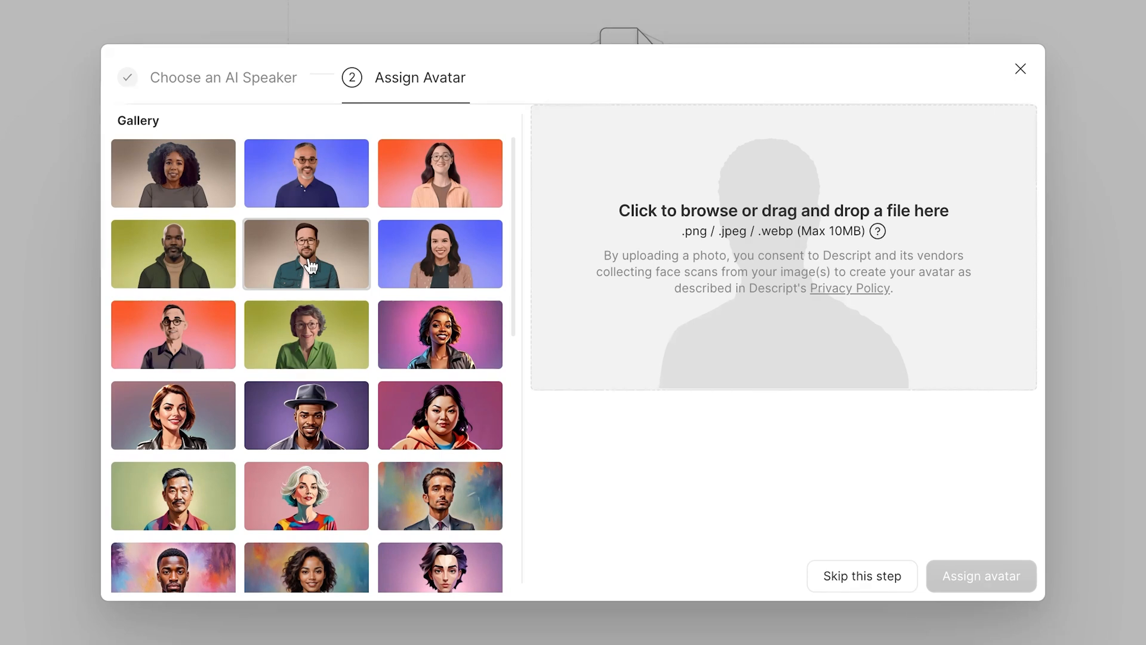
{"action": "left_click", "coordinate": [305, 253]}
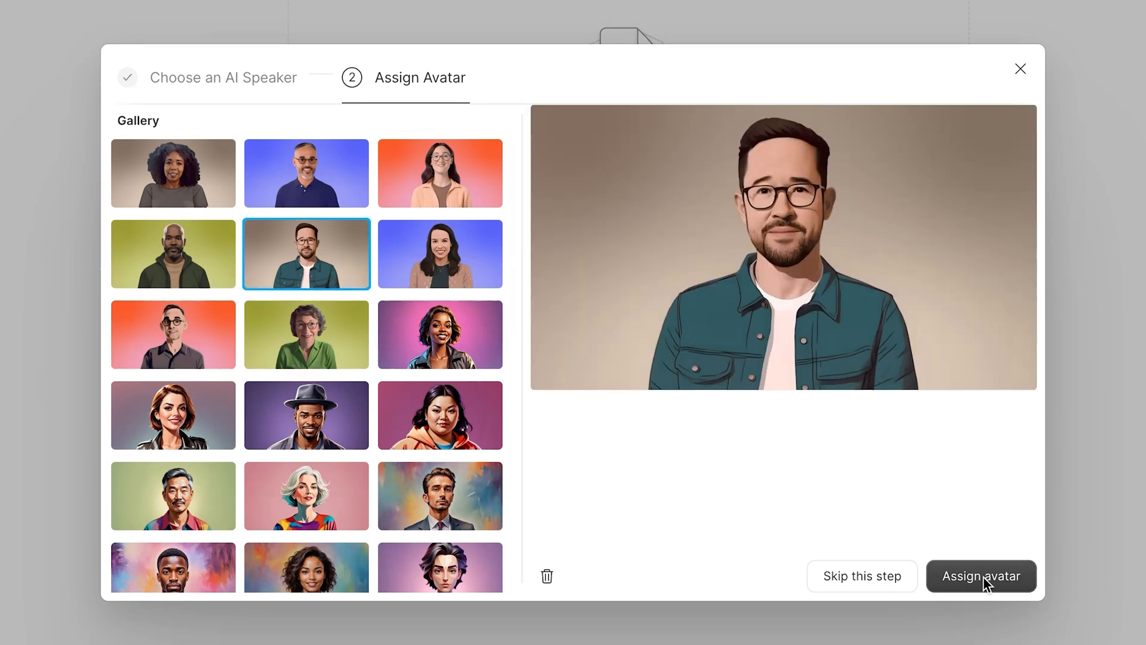
{"action": "left_click", "coordinate": [980, 575]}
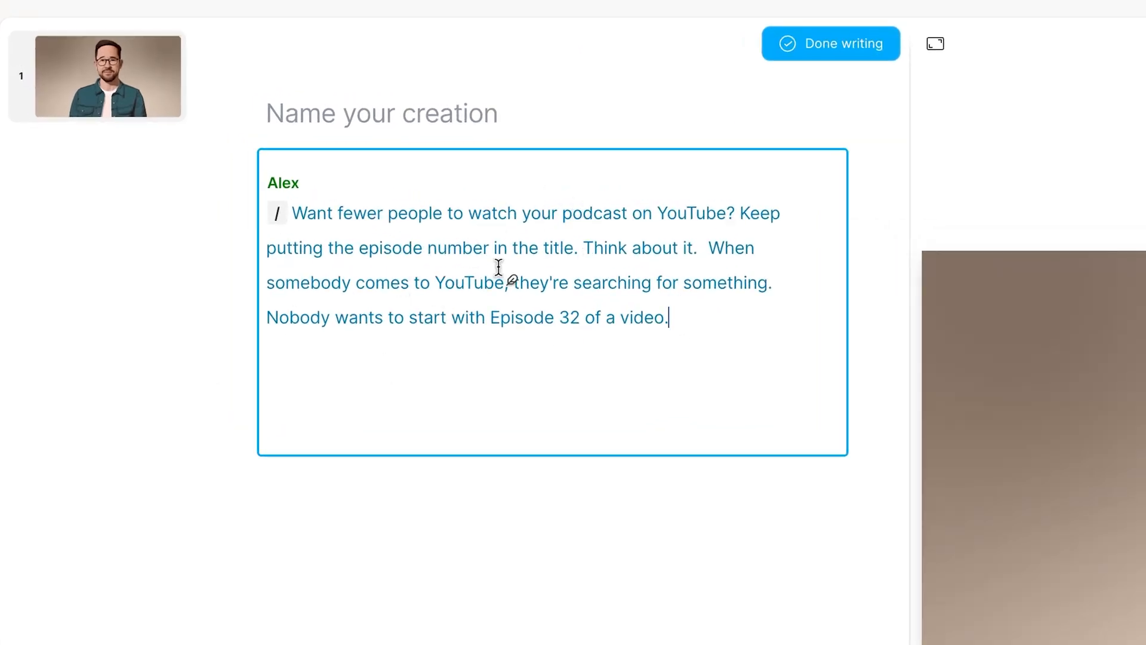
Switch the AI speaker scene to Portrait (9:16) aspect ratio
{"action": "left_click", "coordinate": [935, 43]}
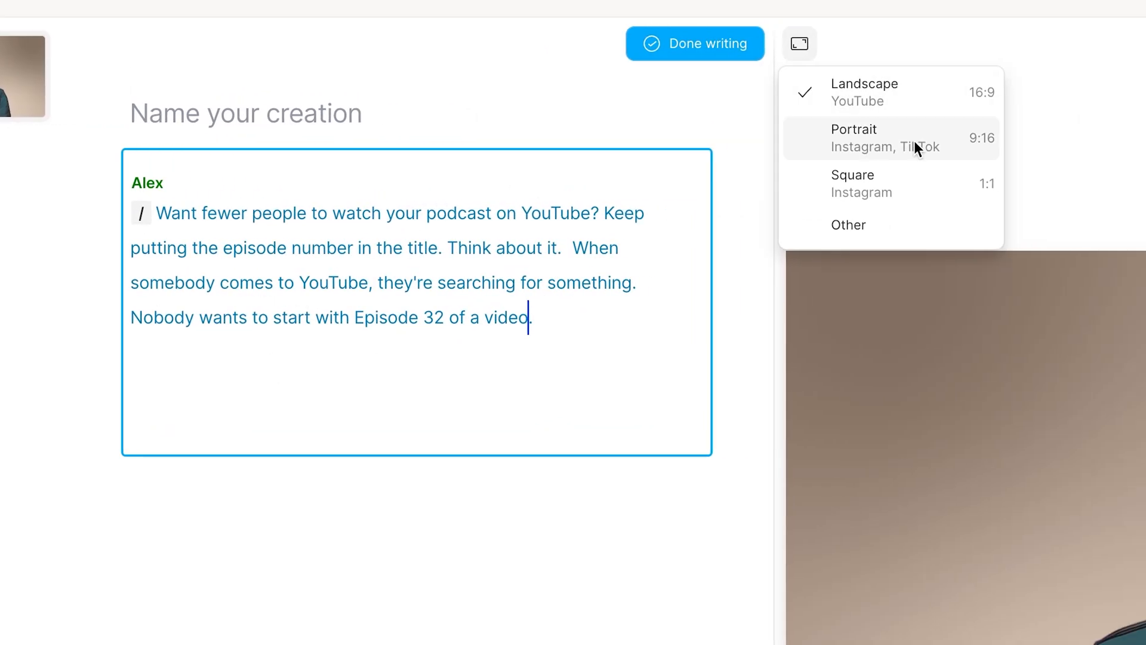
{"action": "left_click", "coordinate": [862, 137]}
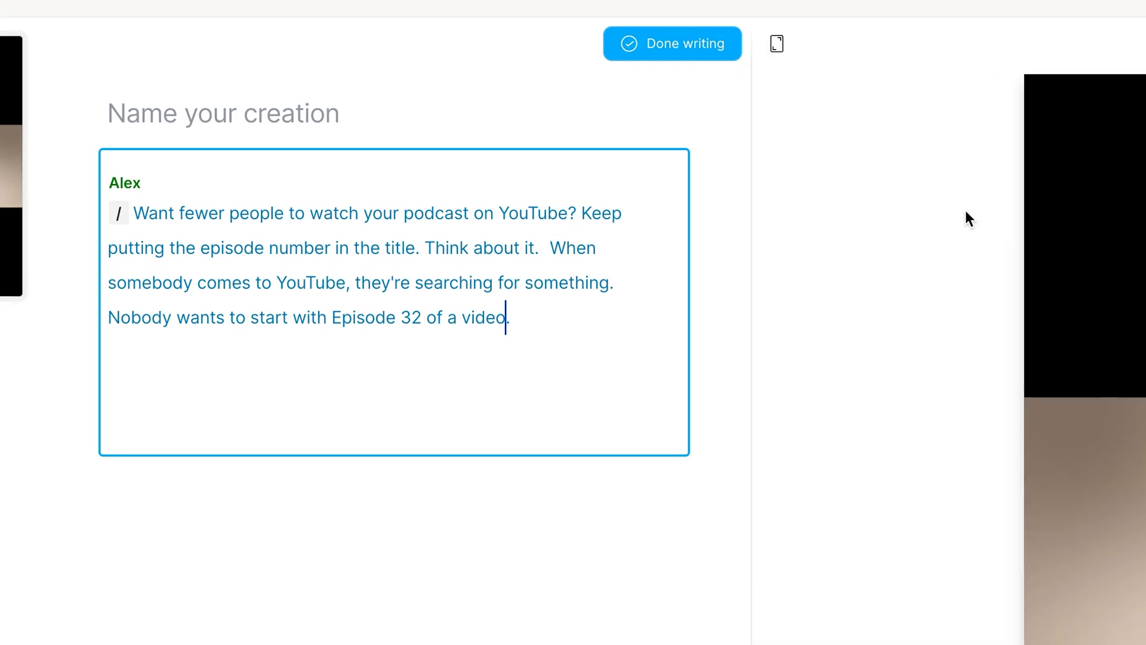
{"action": "left_click", "coordinate": [671, 43]}
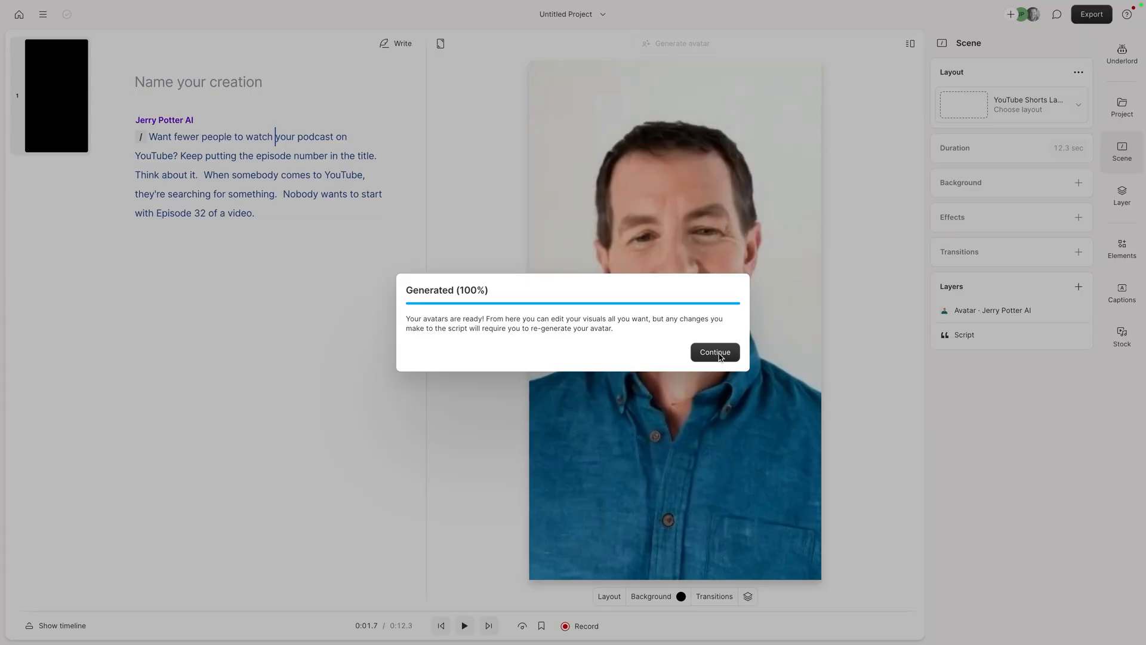
Continue past the Generated (100%) notice and play the avatar from the word 'podcast'
{"action": "left_click", "coordinate": [714, 351]}
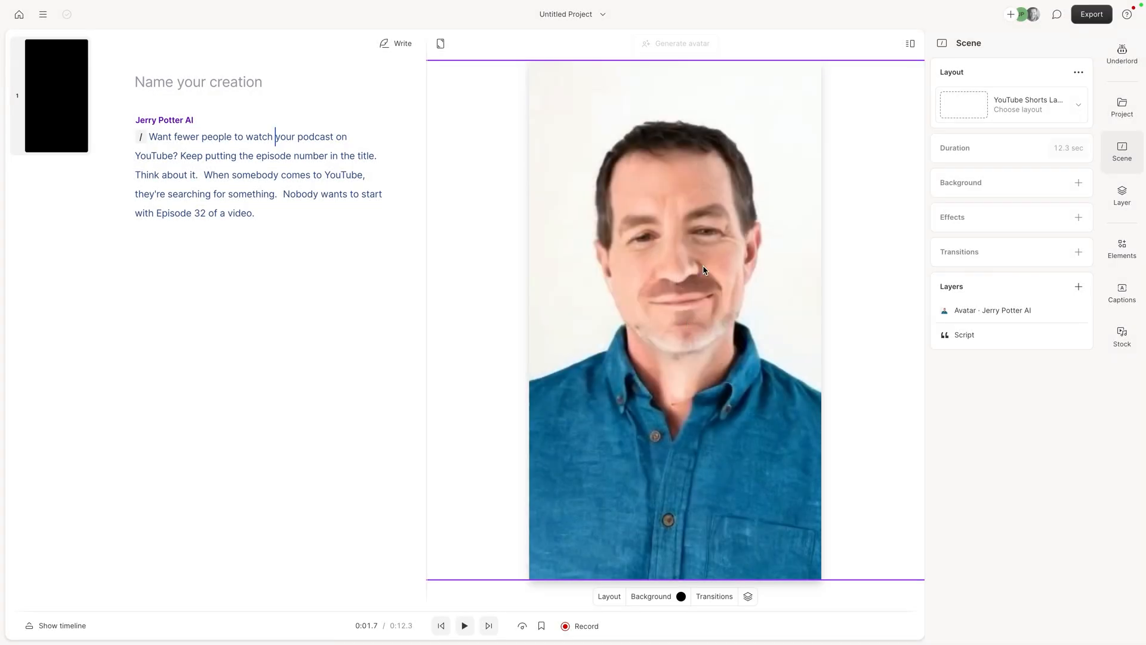
{"action": "left_click", "coordinate": [464, 626]}
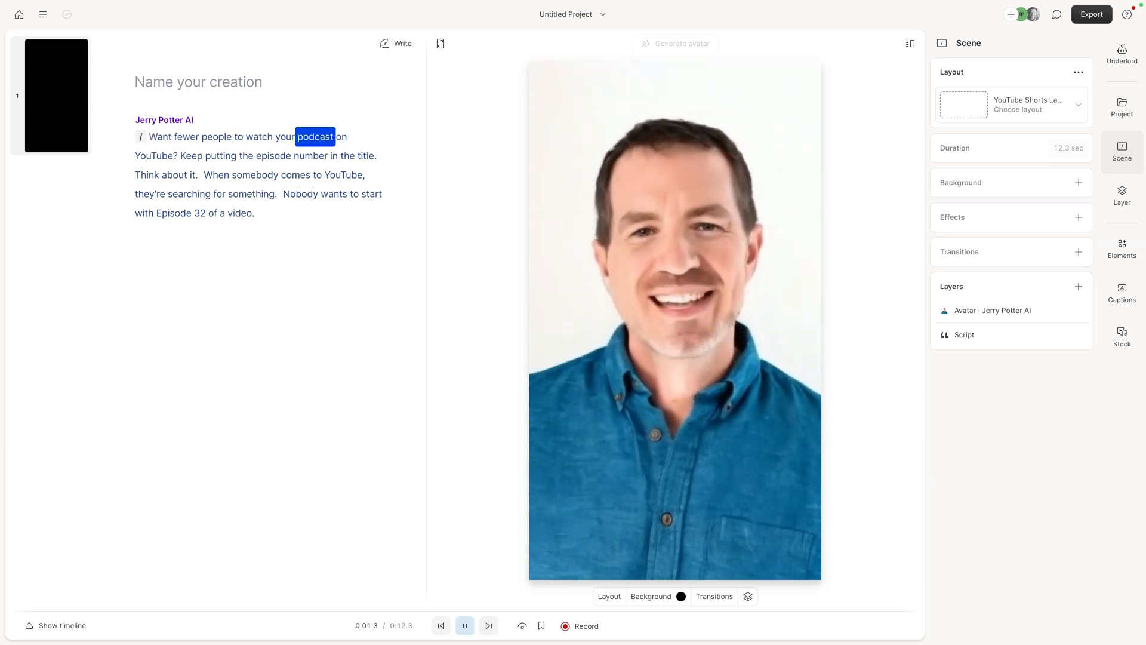